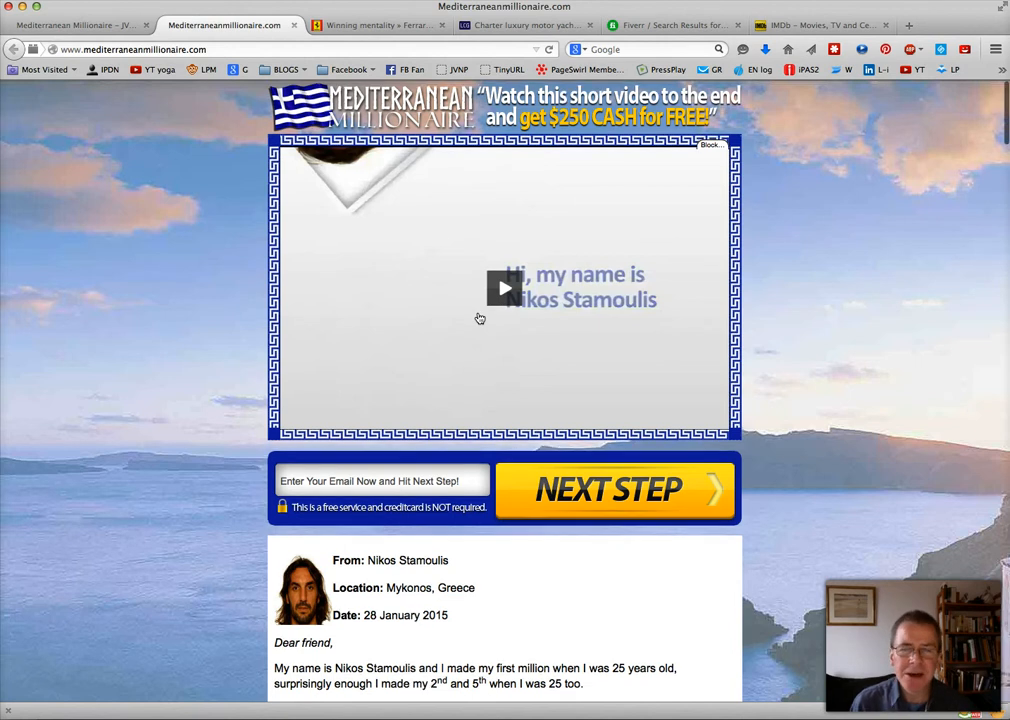
- Switch to the IMDb home page with its trailers, UK openings and box office lists
scroll(down, 3)
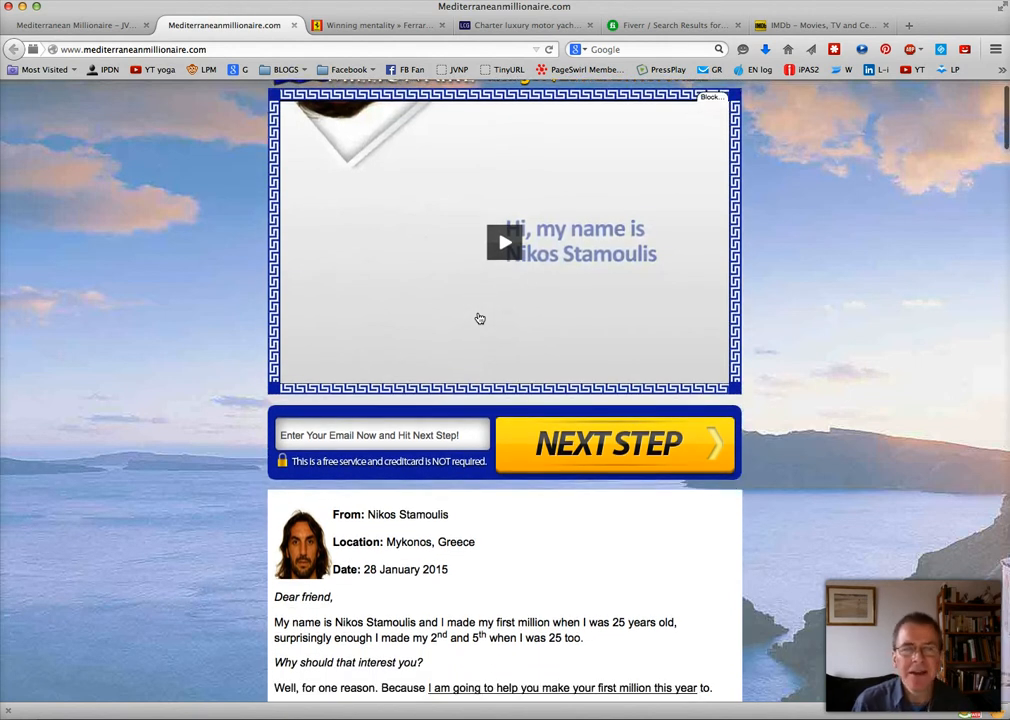
mouse_move(576, 296)
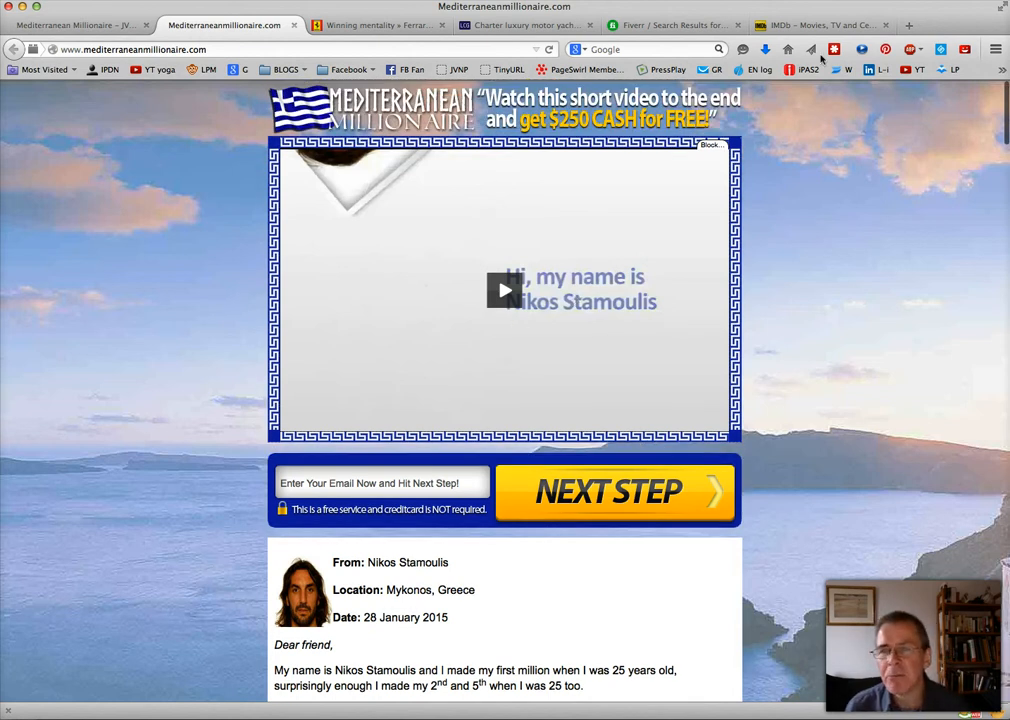
click(820, 25)
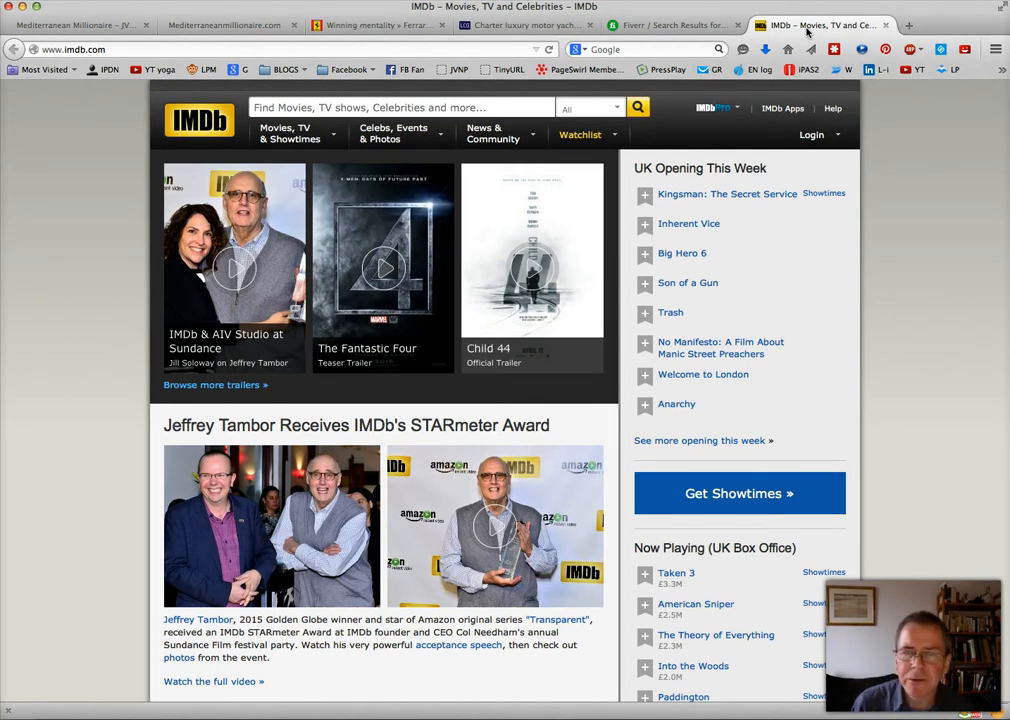
mouse_move(211, 47)
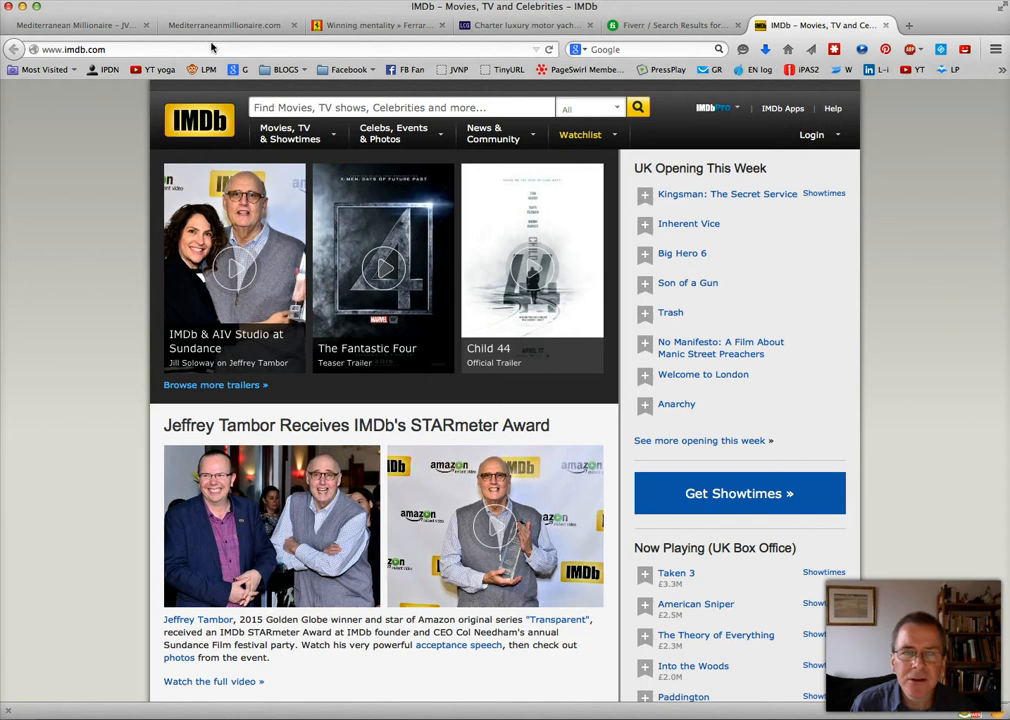
mouse_move(223, 25)
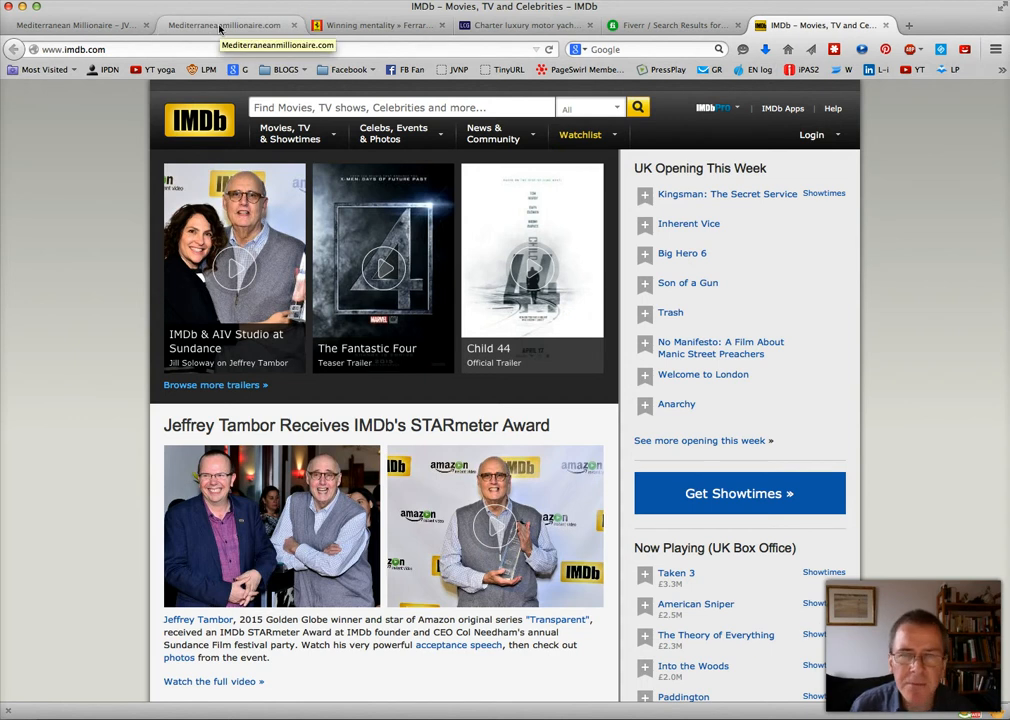
- Return to the sales page and read down to the $16,000-a-day claim and Ferrari 458 Italia photo
click(224, 25)
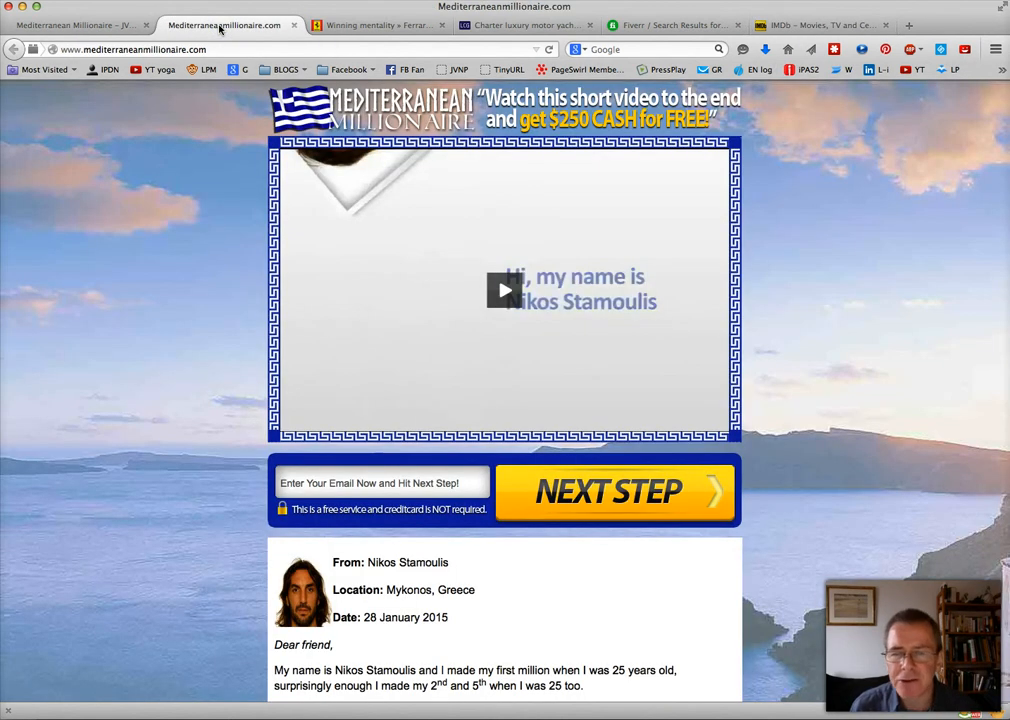
mouse_move(230, 347)
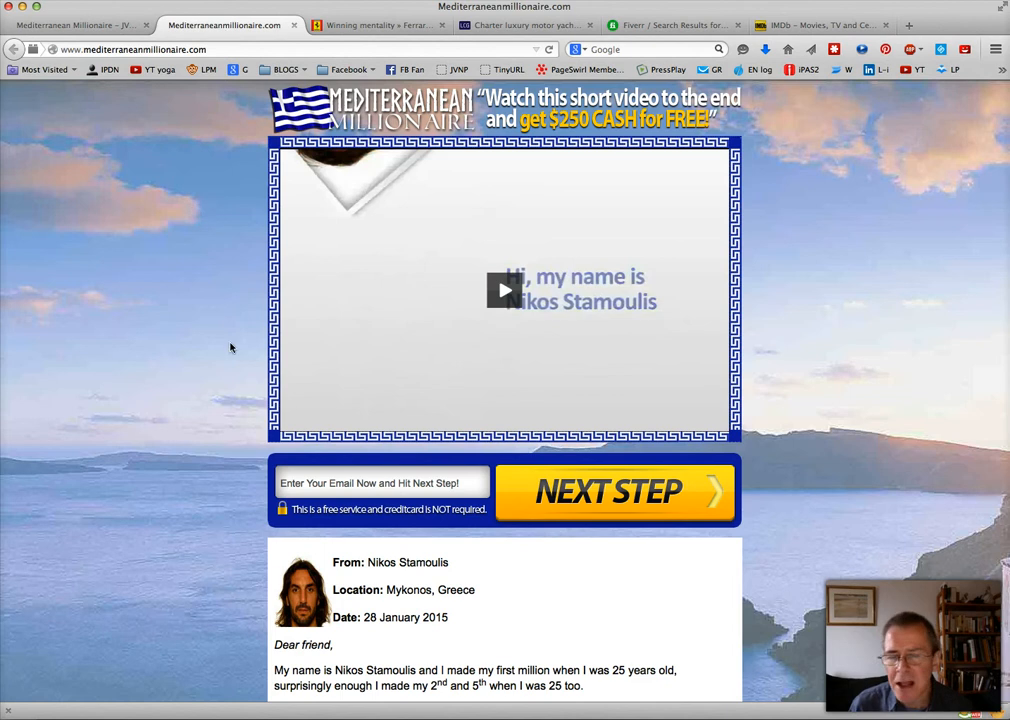
scroll(down, 3)
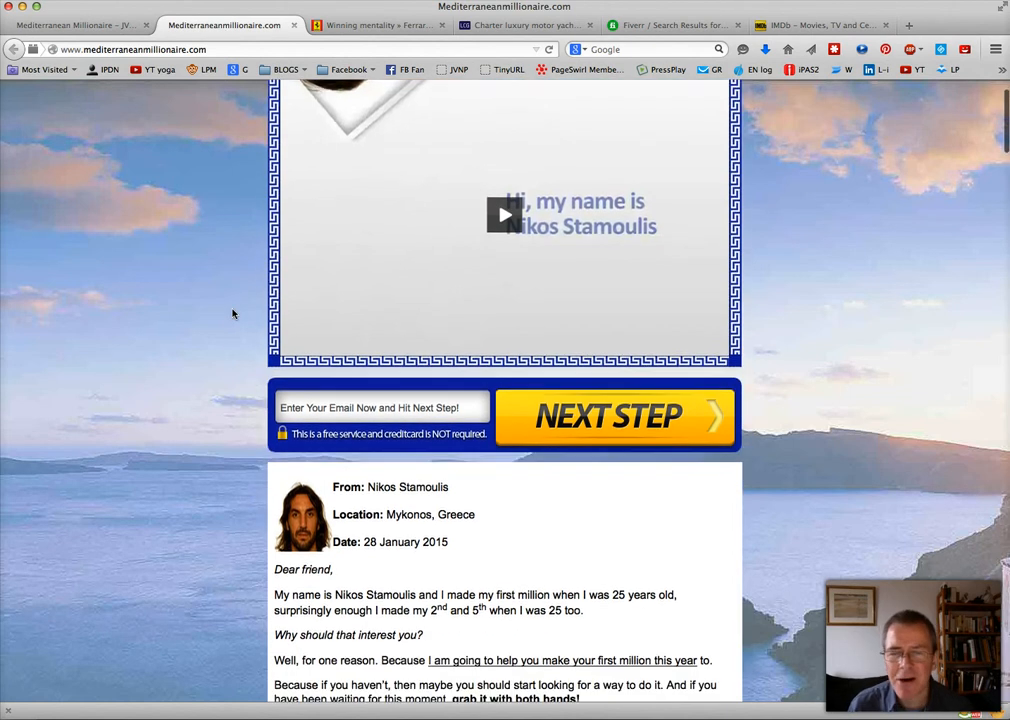
scroll(down, 3)
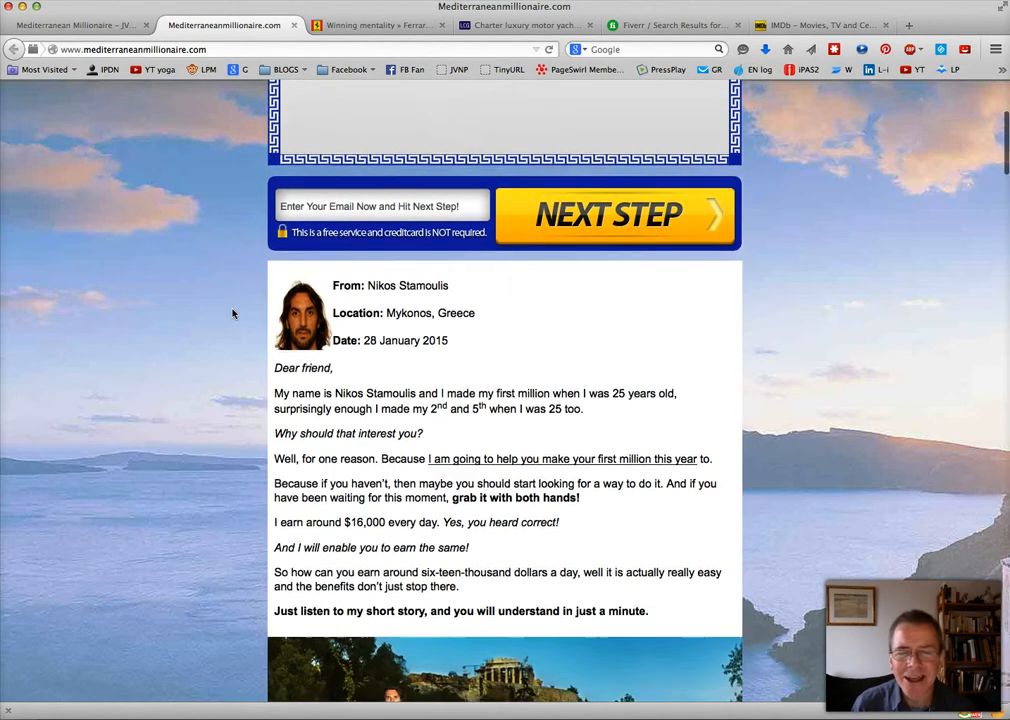
scroll(down, 3)
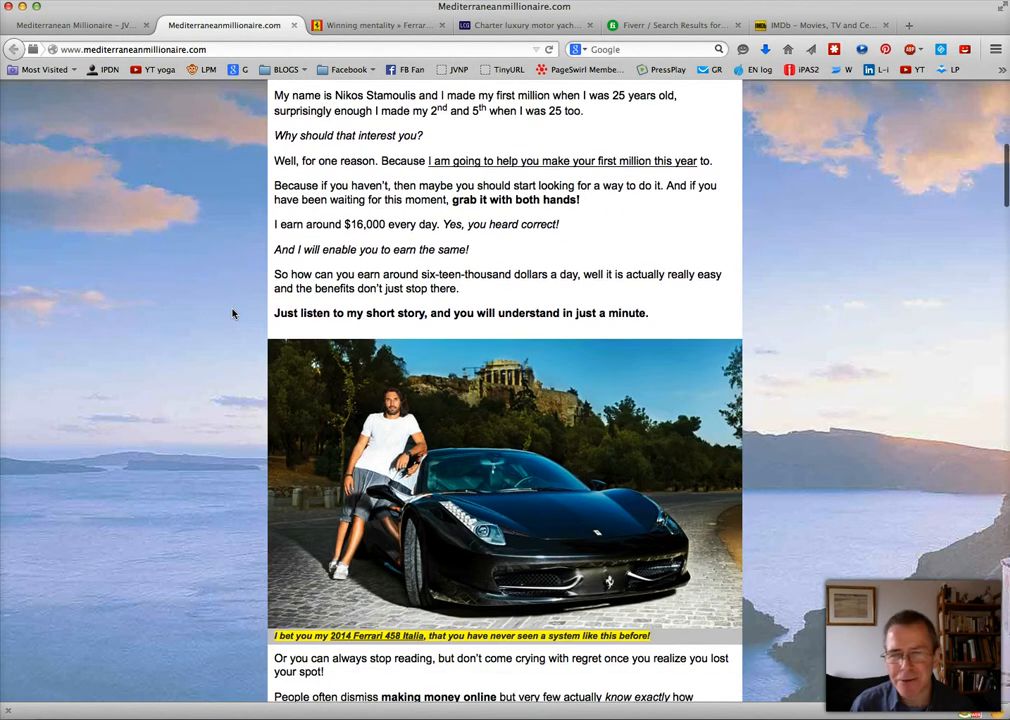
scroll(down, 3)
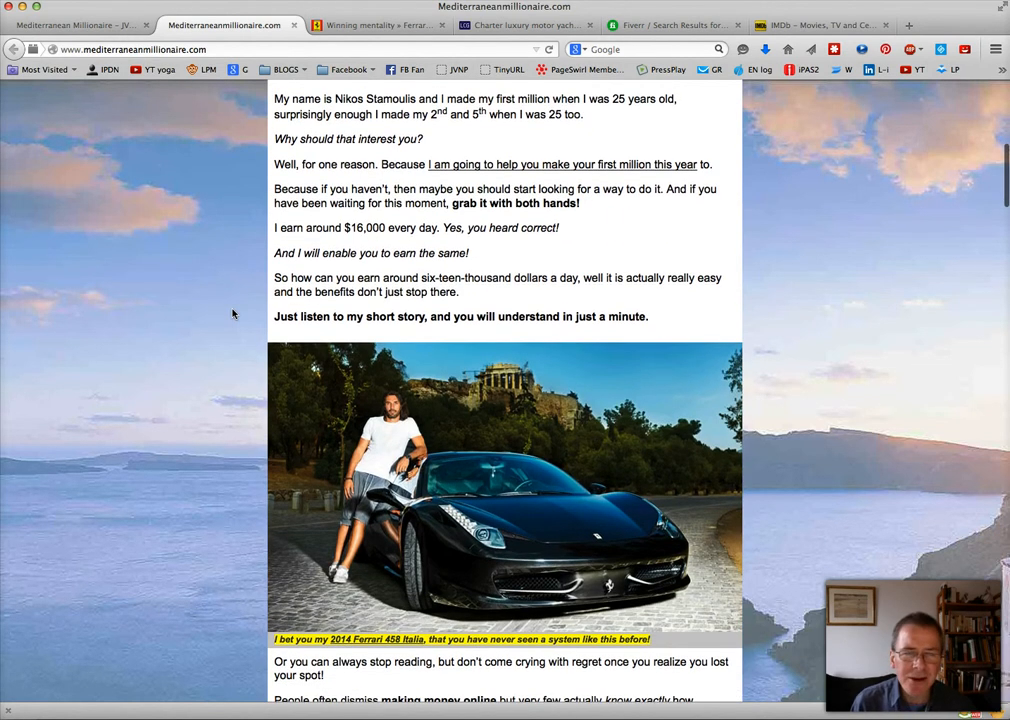
scroll(down, 3)
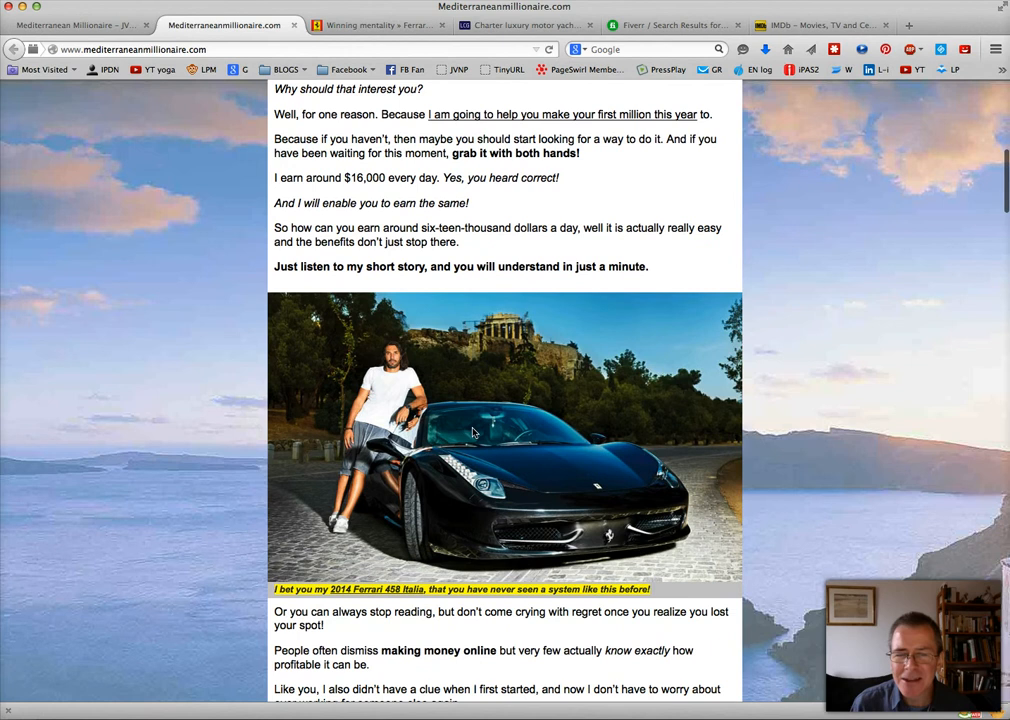
mouse_move(687, 290)
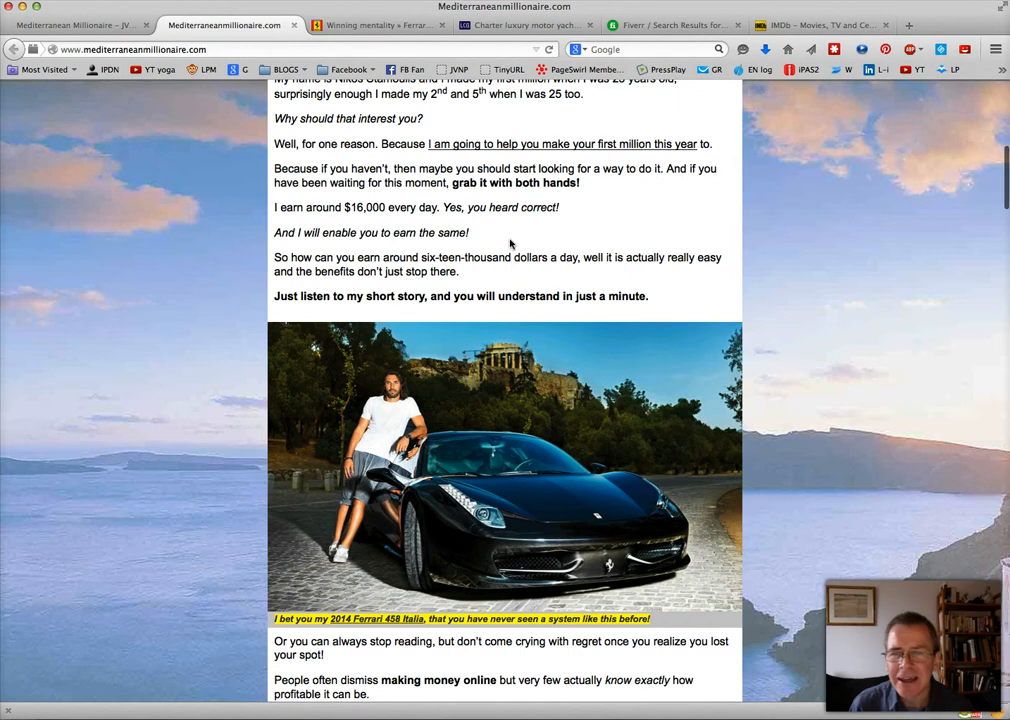
scroll(down, 3)
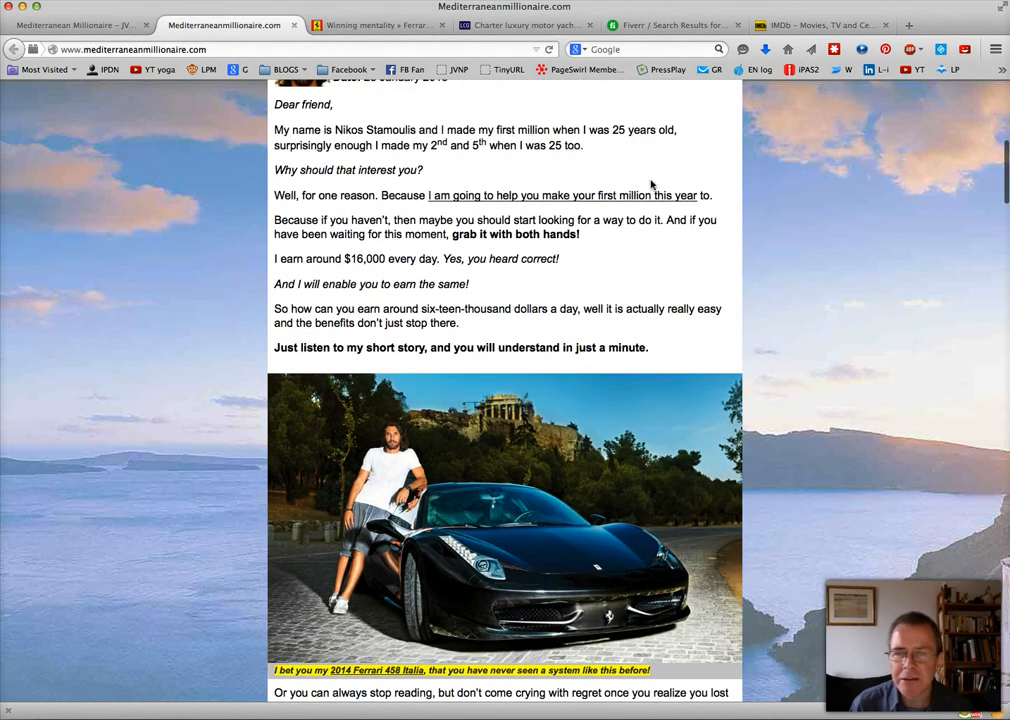
scroll(down, 3)
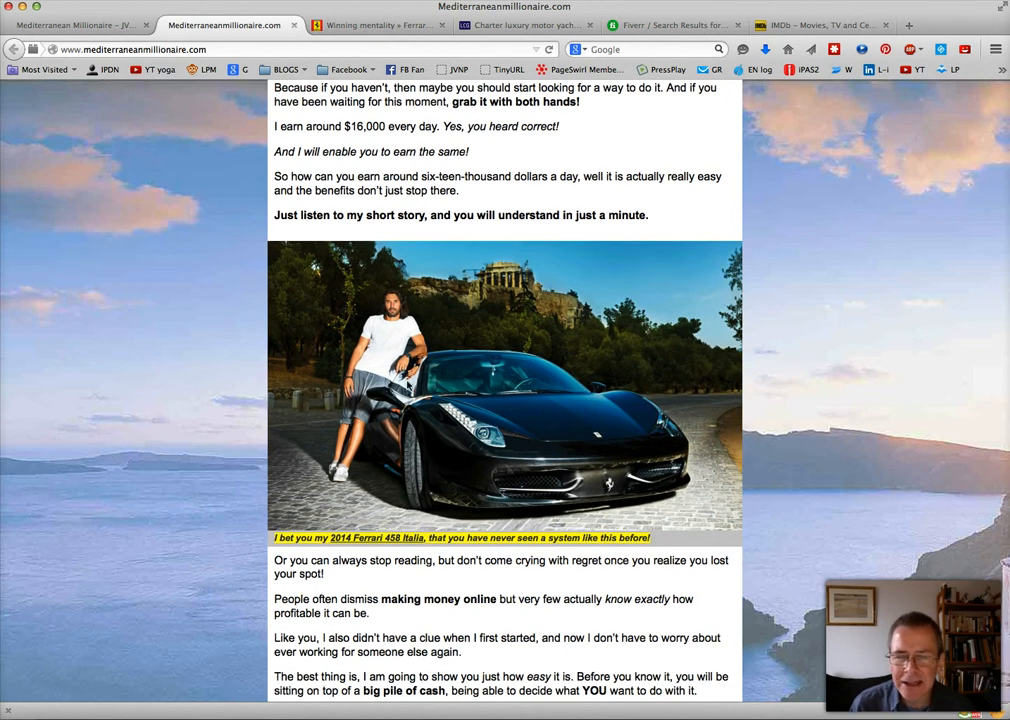
mouse_move(546, 351)
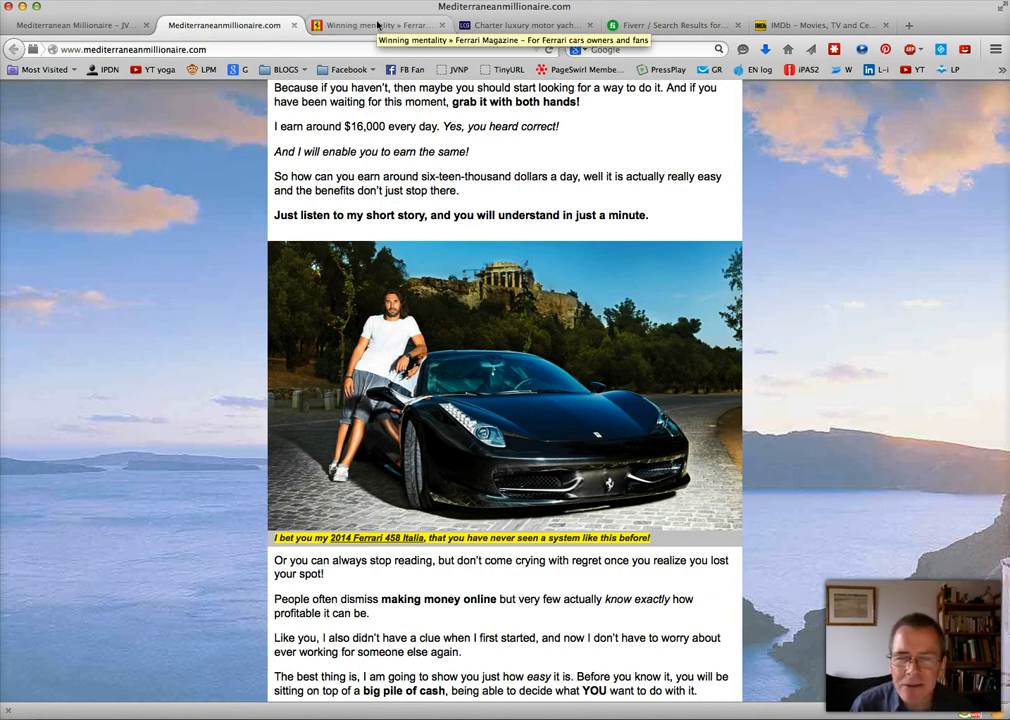
- In the Ferrari Magazine 'Winning mentality' article, find Sotirios Kyrgiakos's identical 458 Italia photo
click(378, 24)
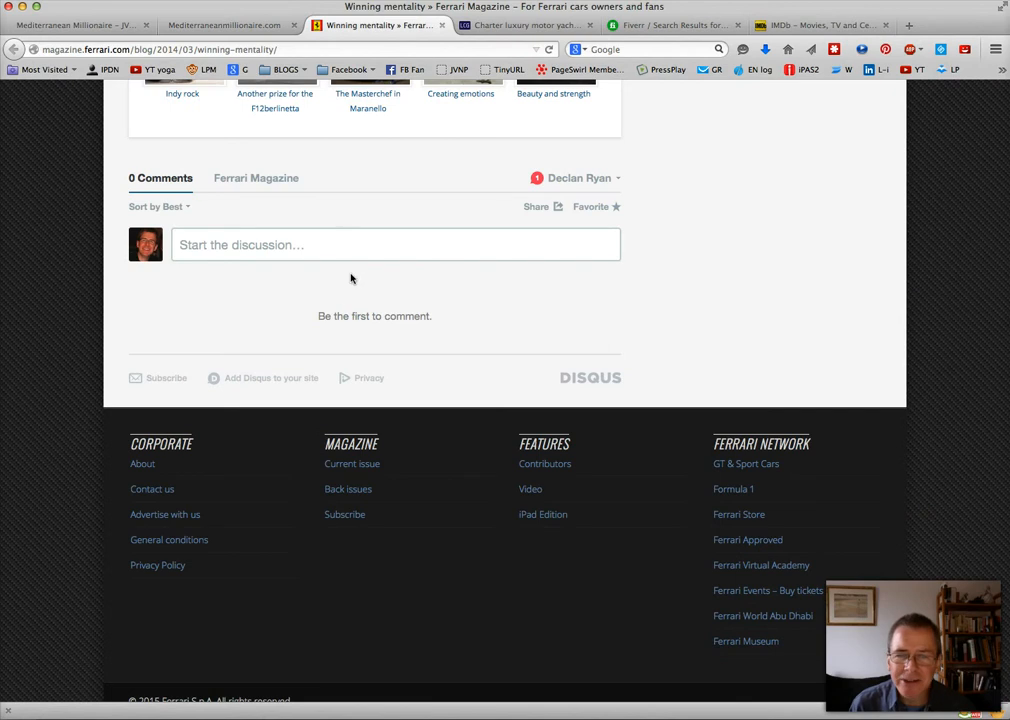
scroll(up, 3)
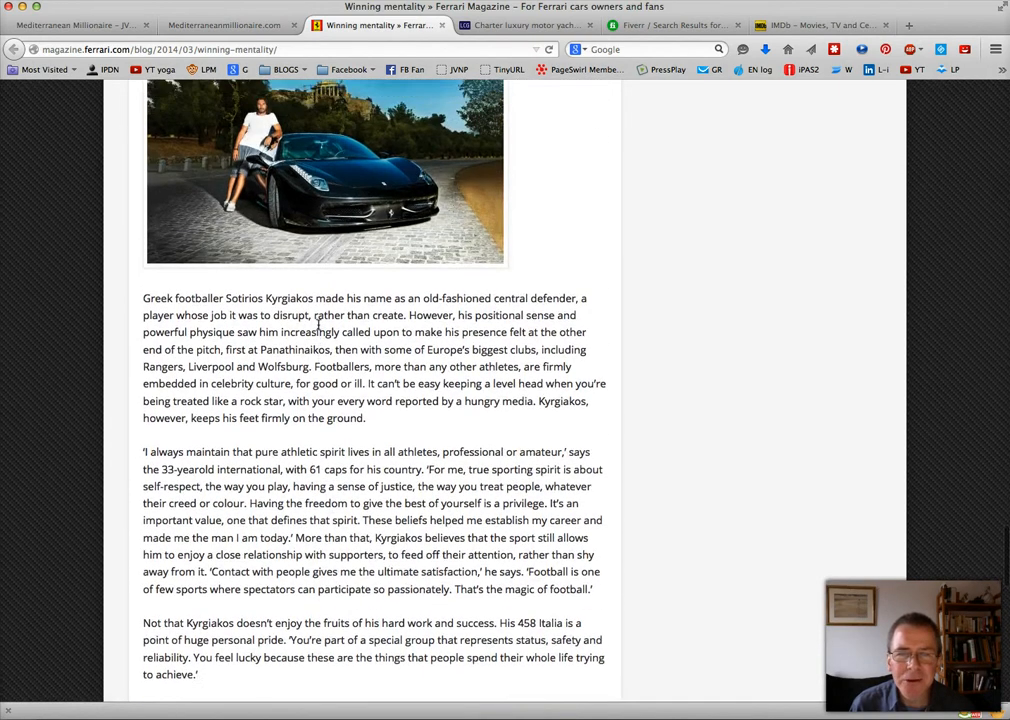
scroll(up, 3)
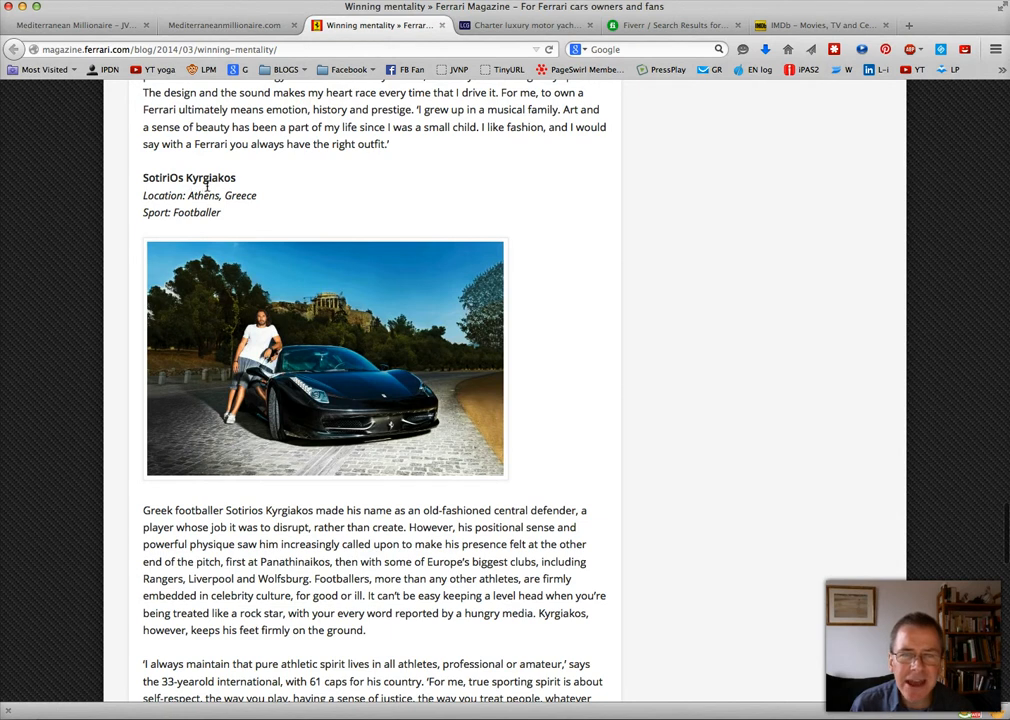
scroll(down, 3)
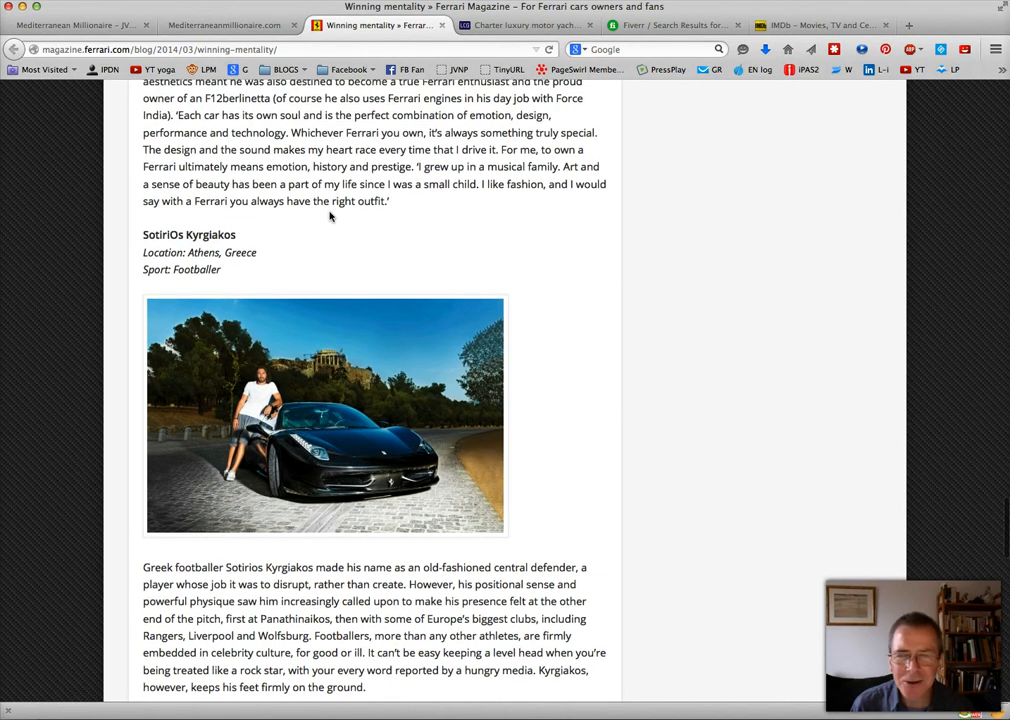
scroll(up, 3)
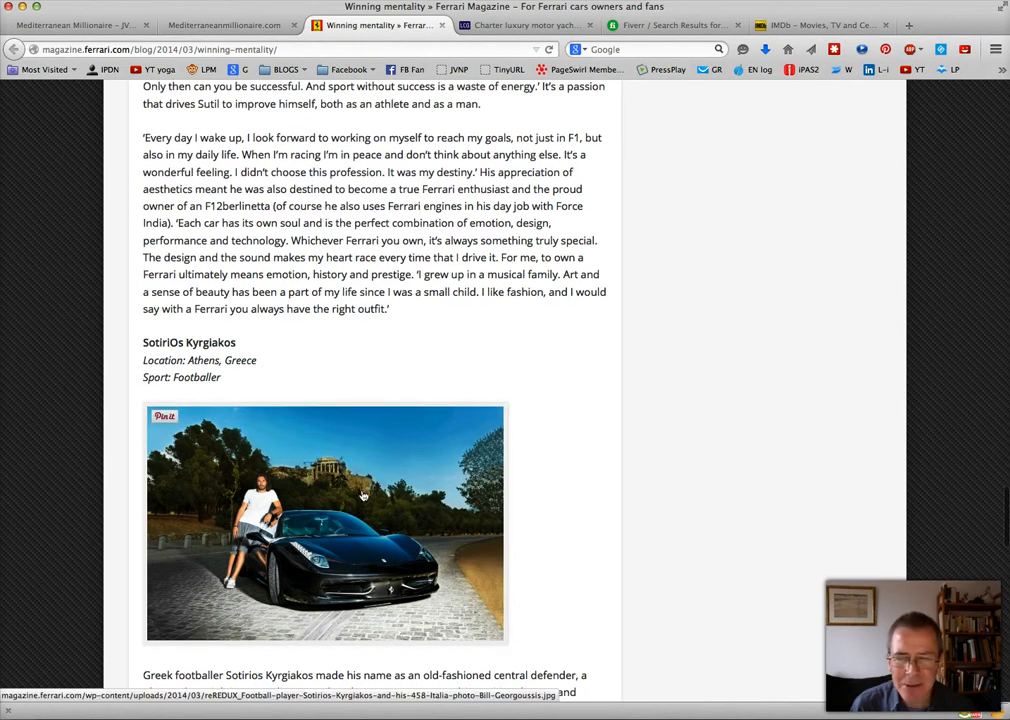
scroll(down, 3)
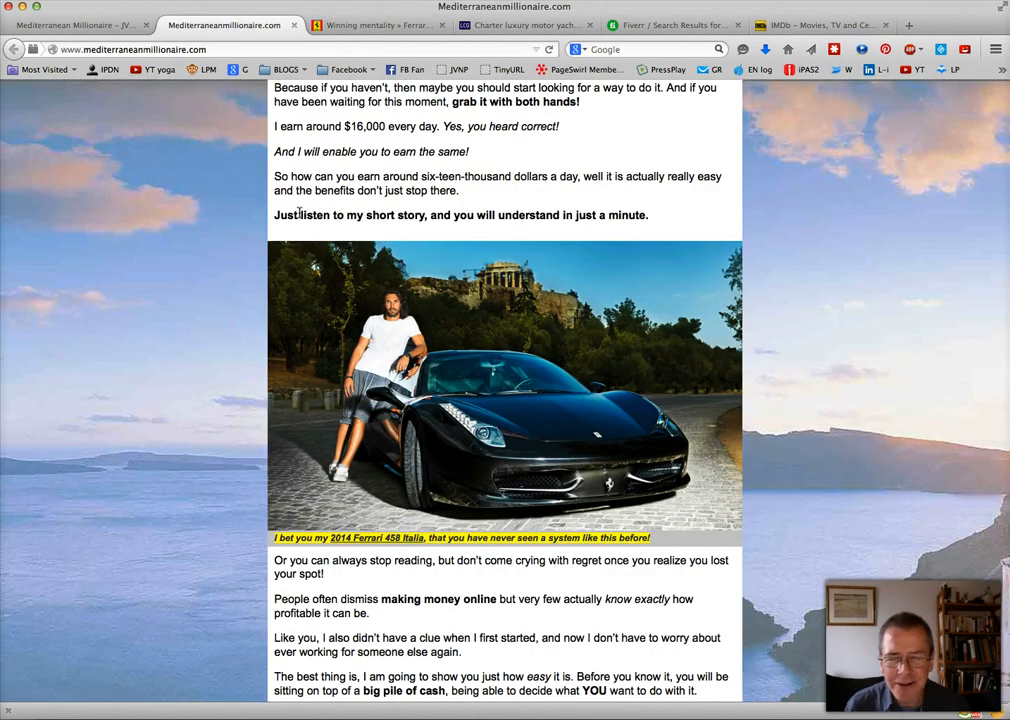
- Scroll the sales page down to the account-balance trade history table
scroll(down, 3)
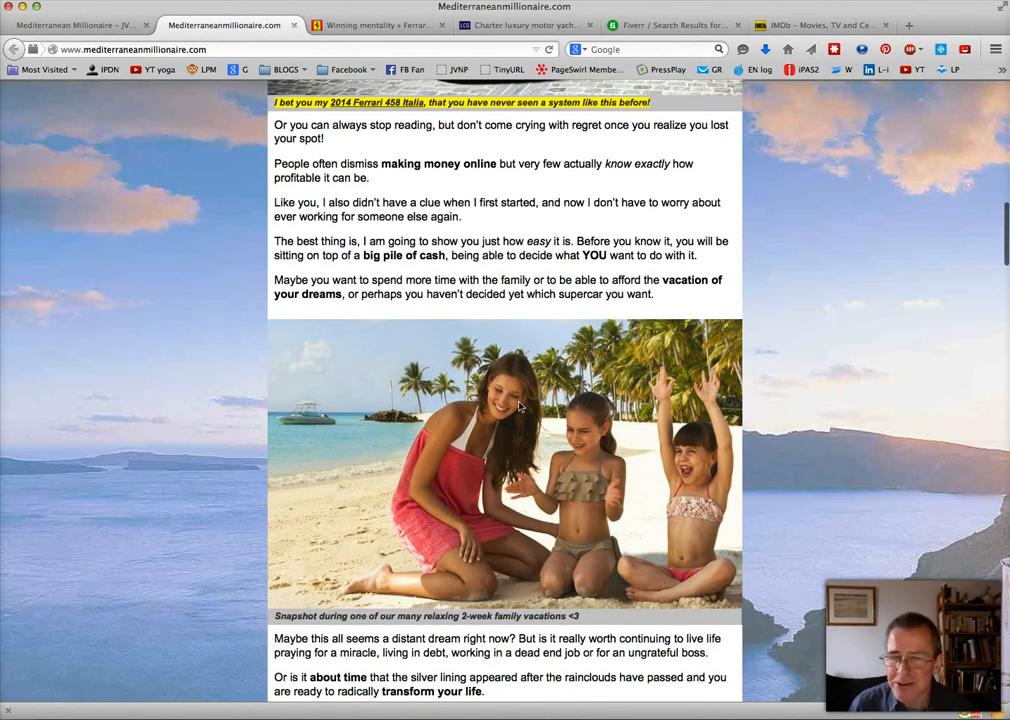
scroll(down, 3)
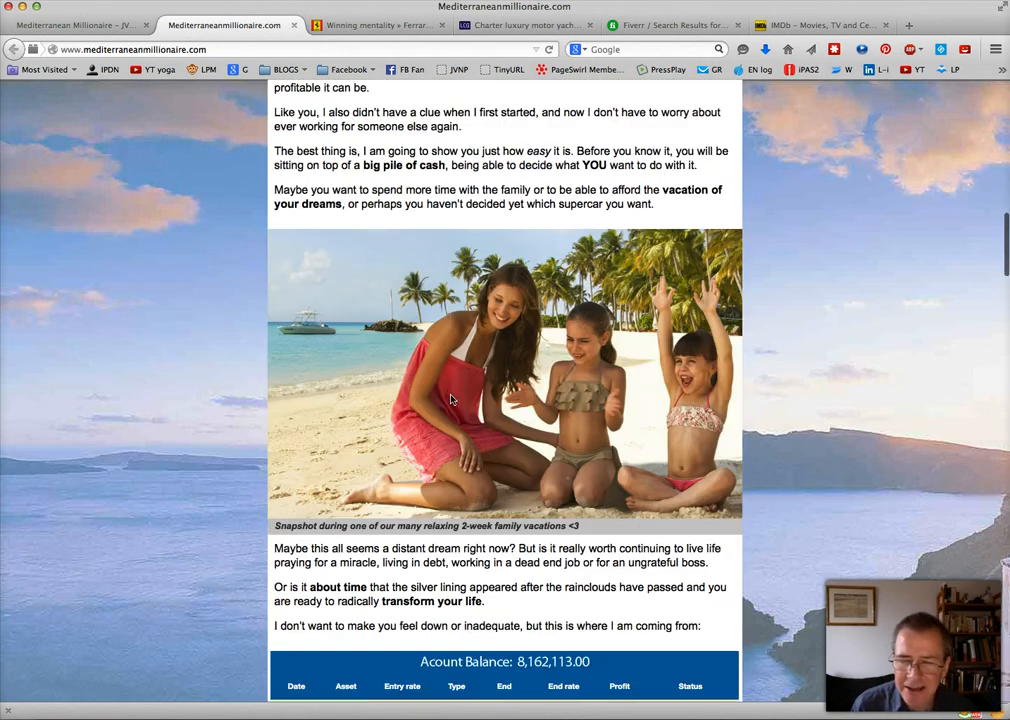
scroll(down, 3)
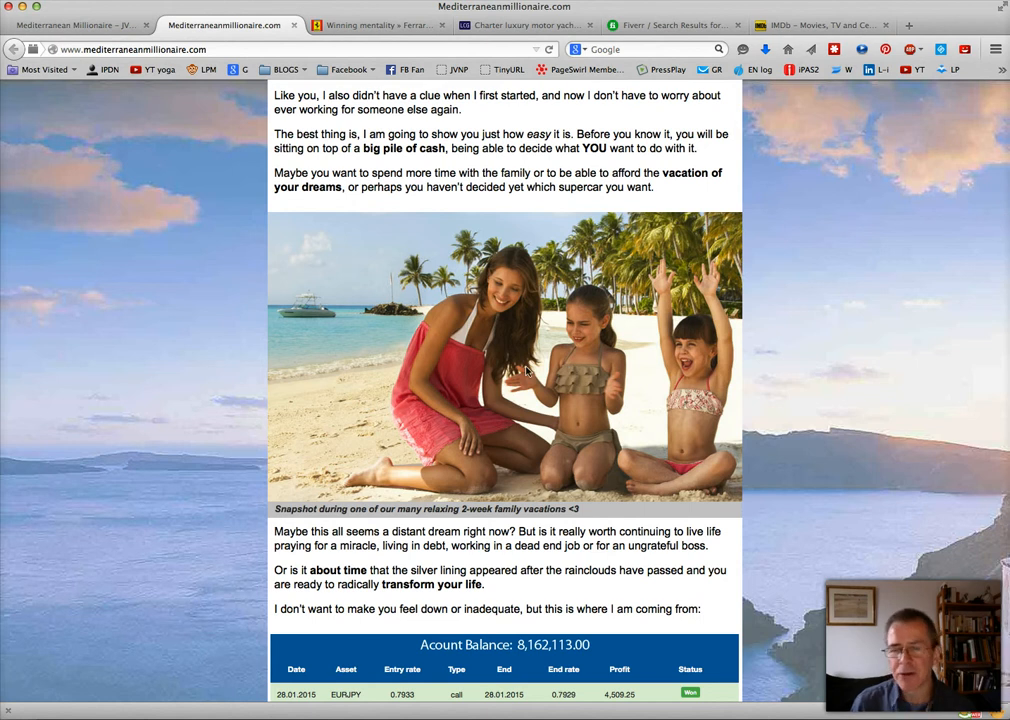
scroll(down, 3)
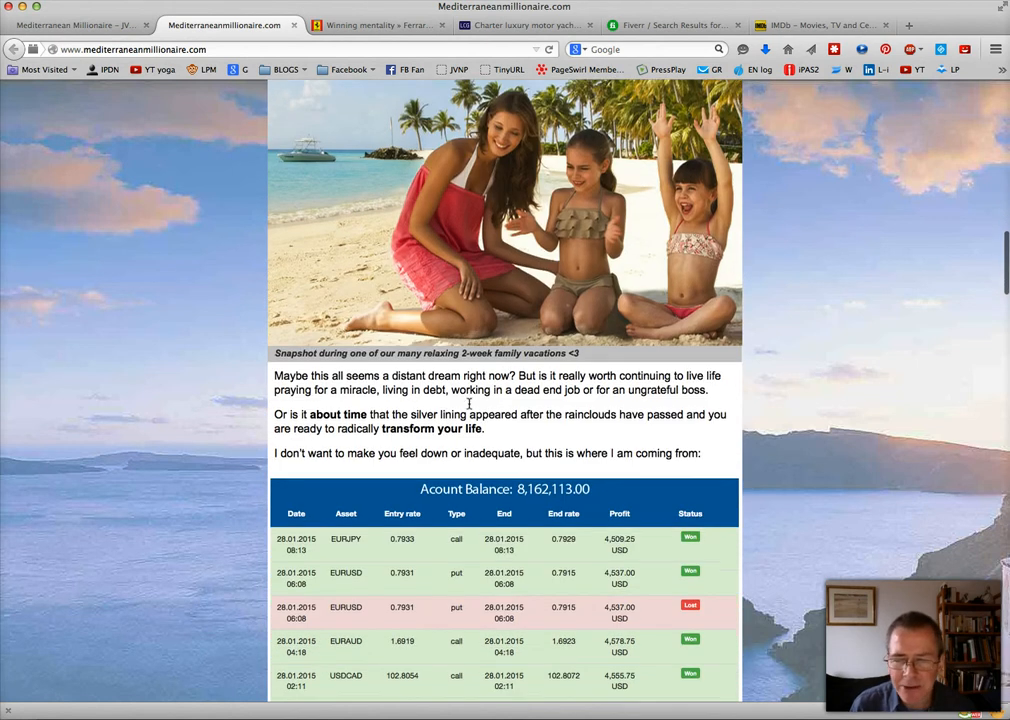
scroll(down, 3)
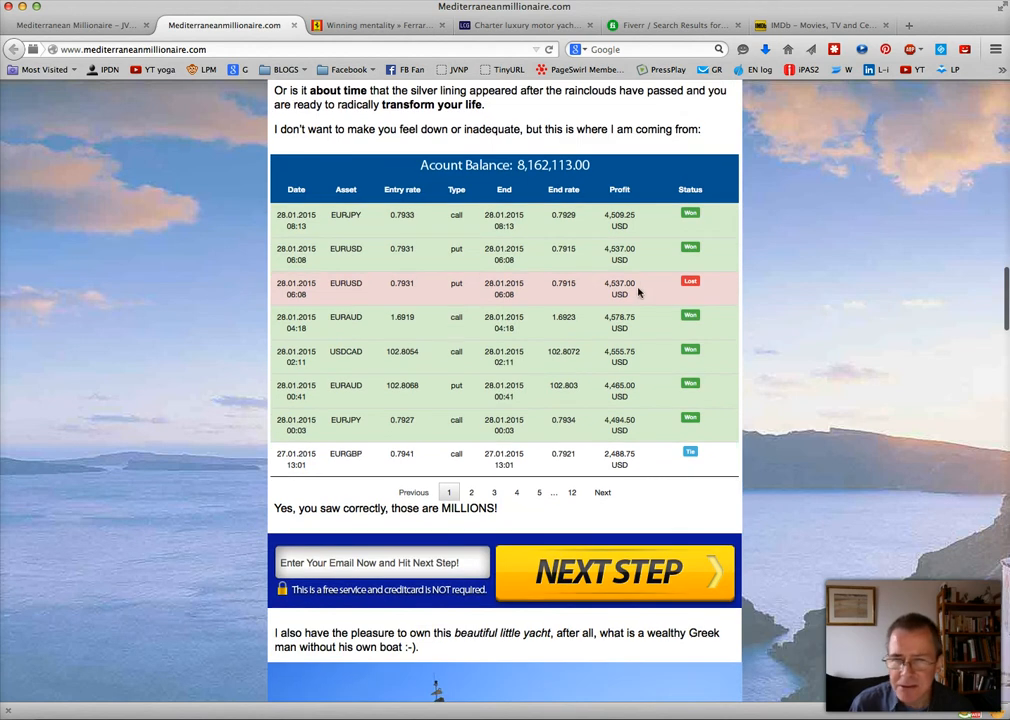
scroll(down, 3)
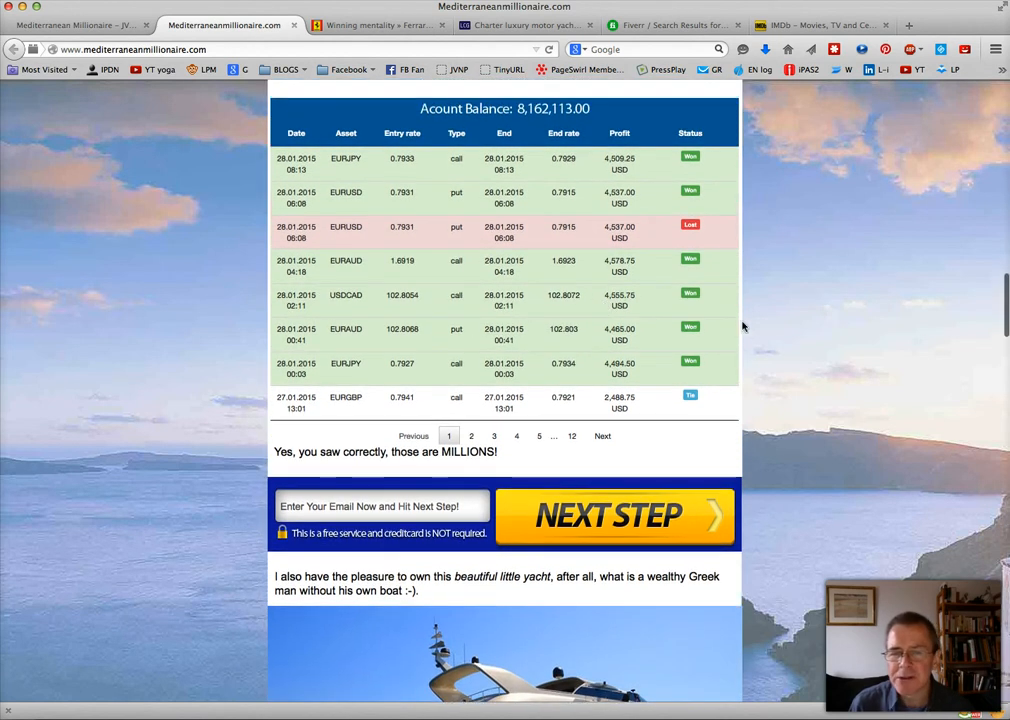
mouse_move(487, 272)
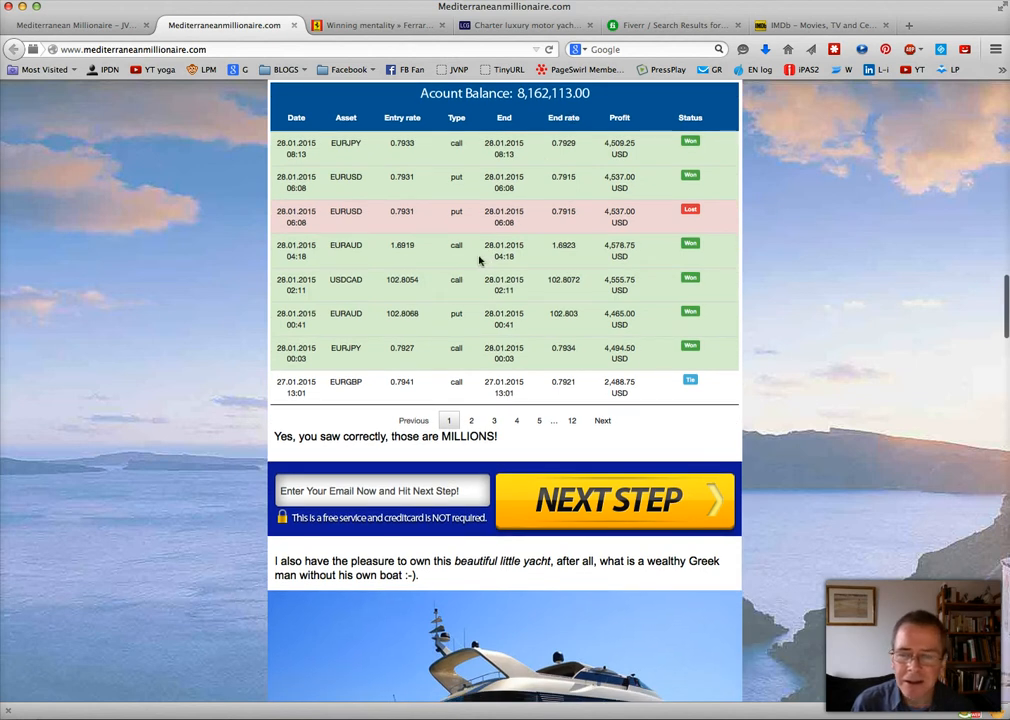
- Continue down to the yacht photo captioned 'My (powerfull) little yacht!'
scroll(down, 3)
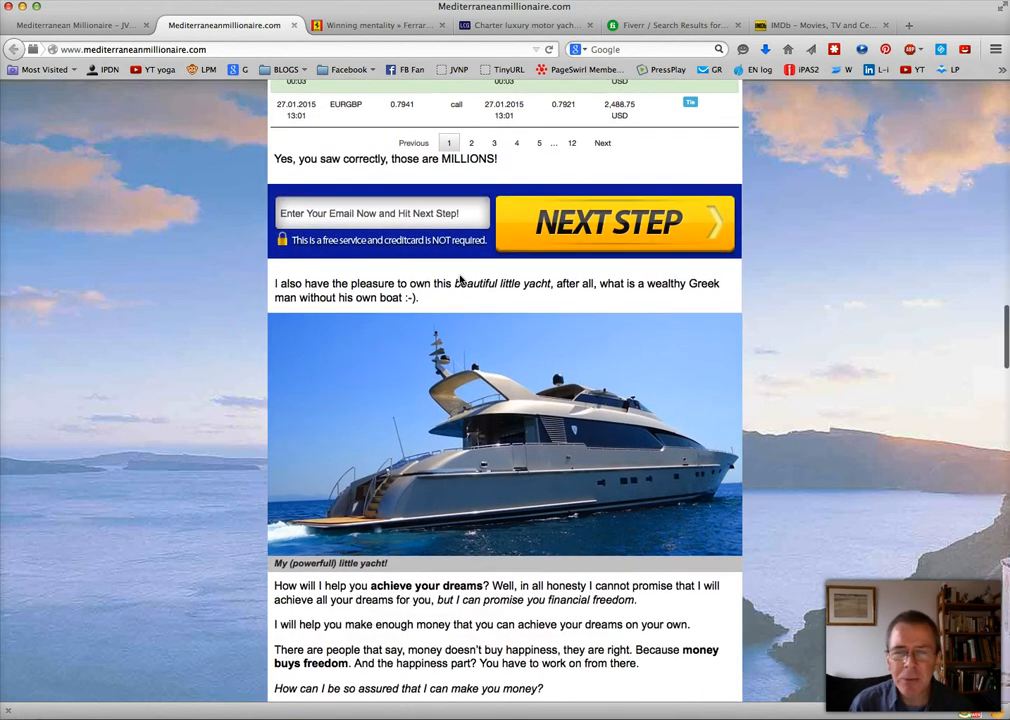
scroll(down, 3)
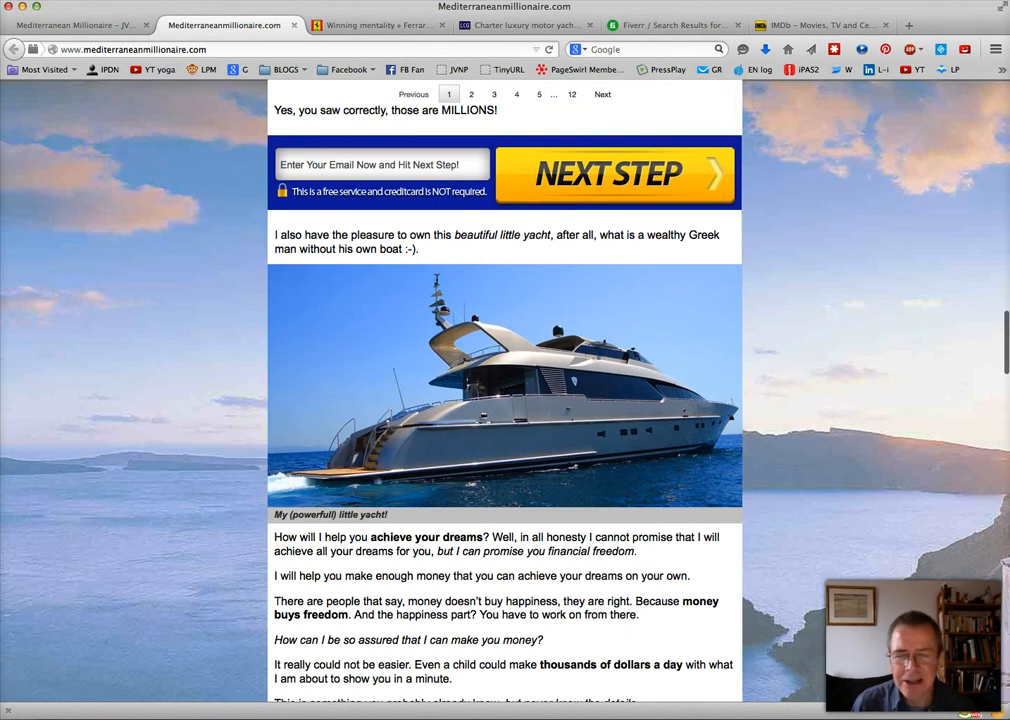
scroll(down, 3)
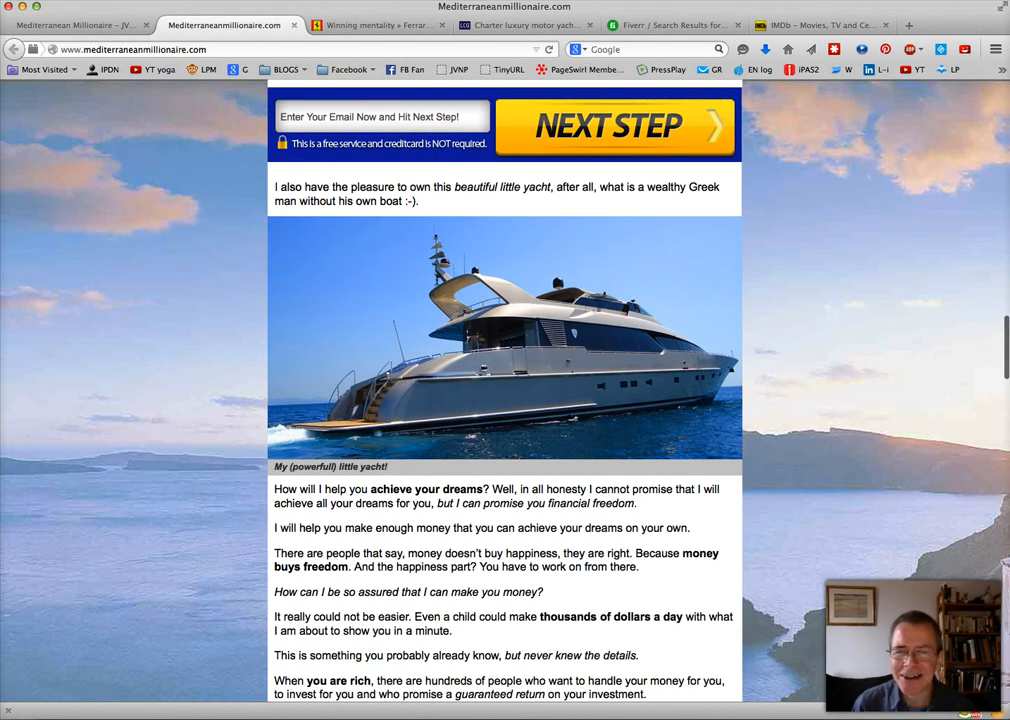
scroll(down, 3)
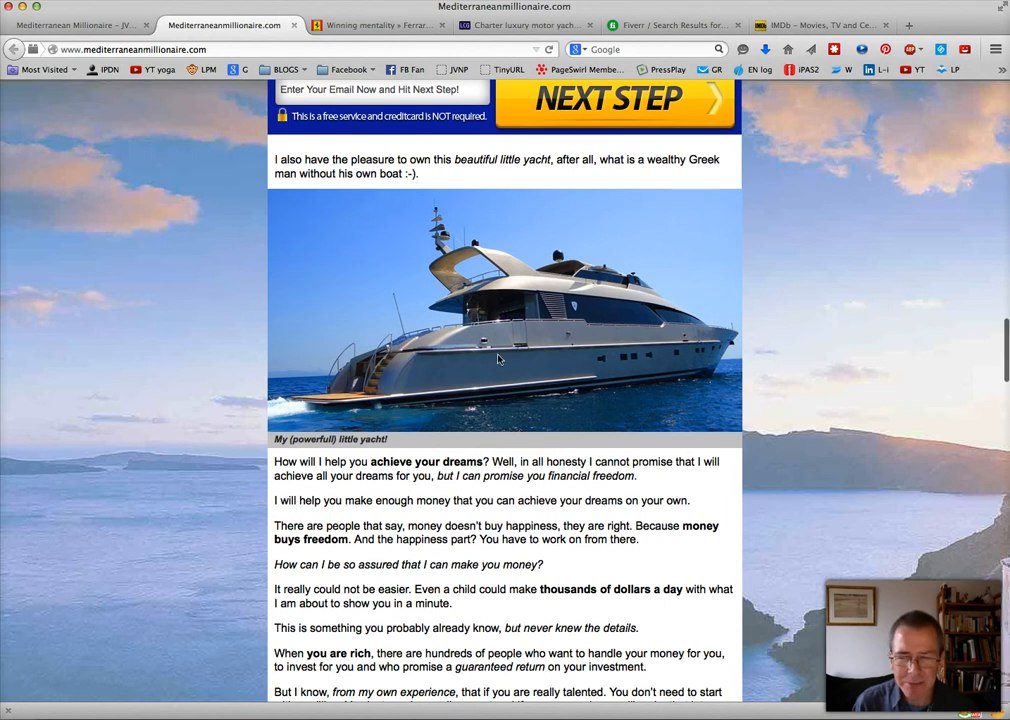
mouse_move(500, 371)
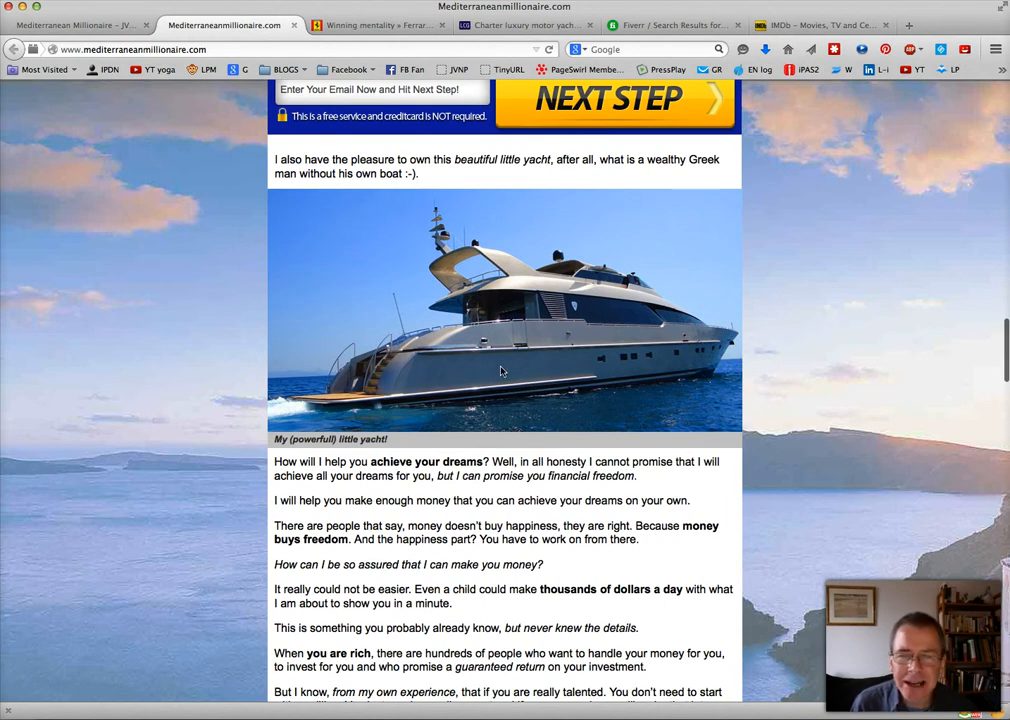
click(520, 25)
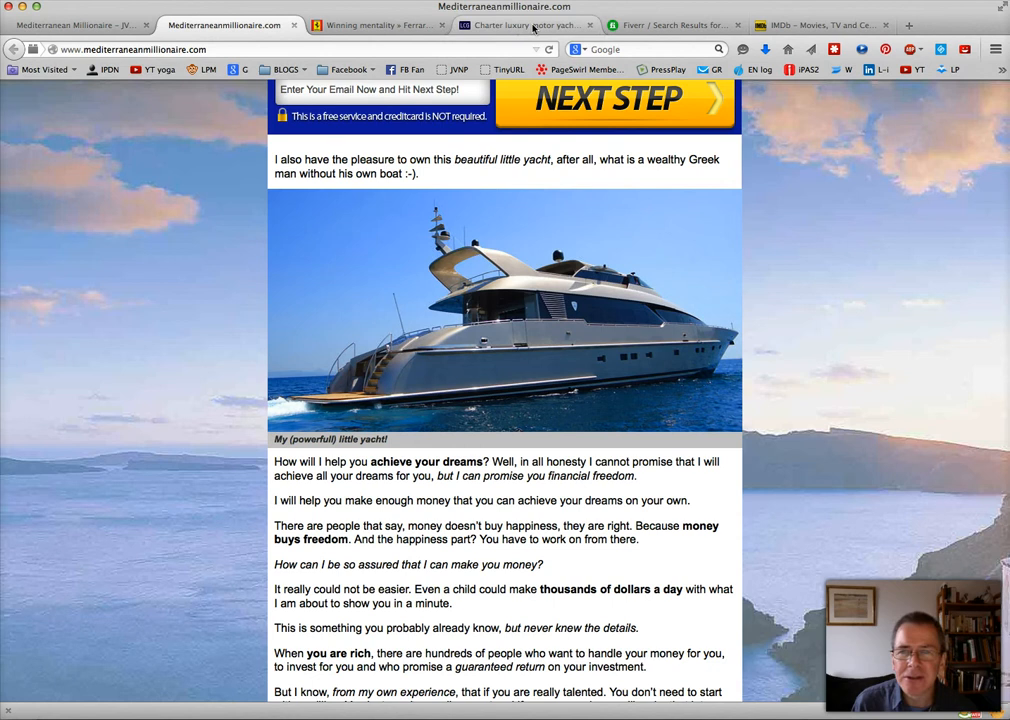
- View the Luxury Charter Group listing for yacht DALOLI and its photo gallery
click(525, 24)
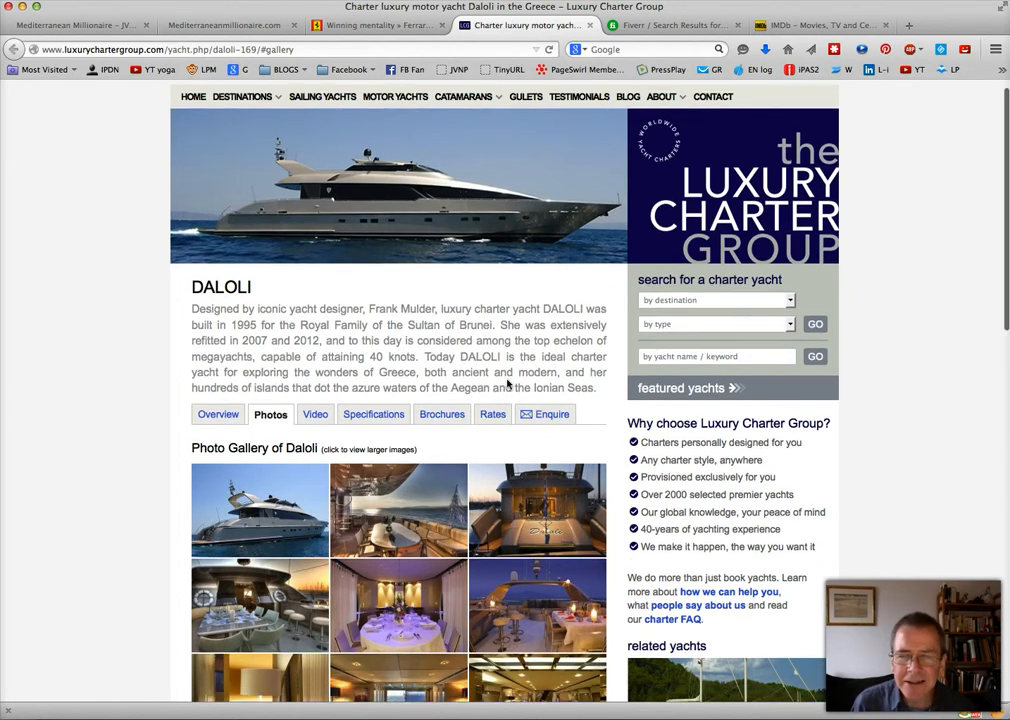
mouse_move(480, 375)
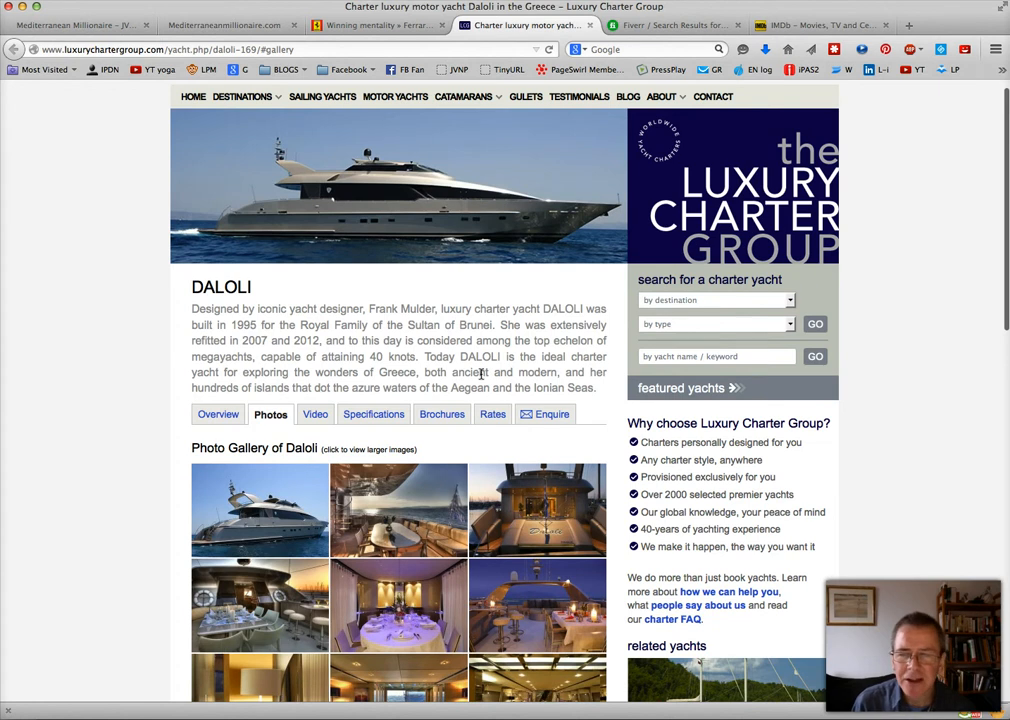
scroll(down, 3)
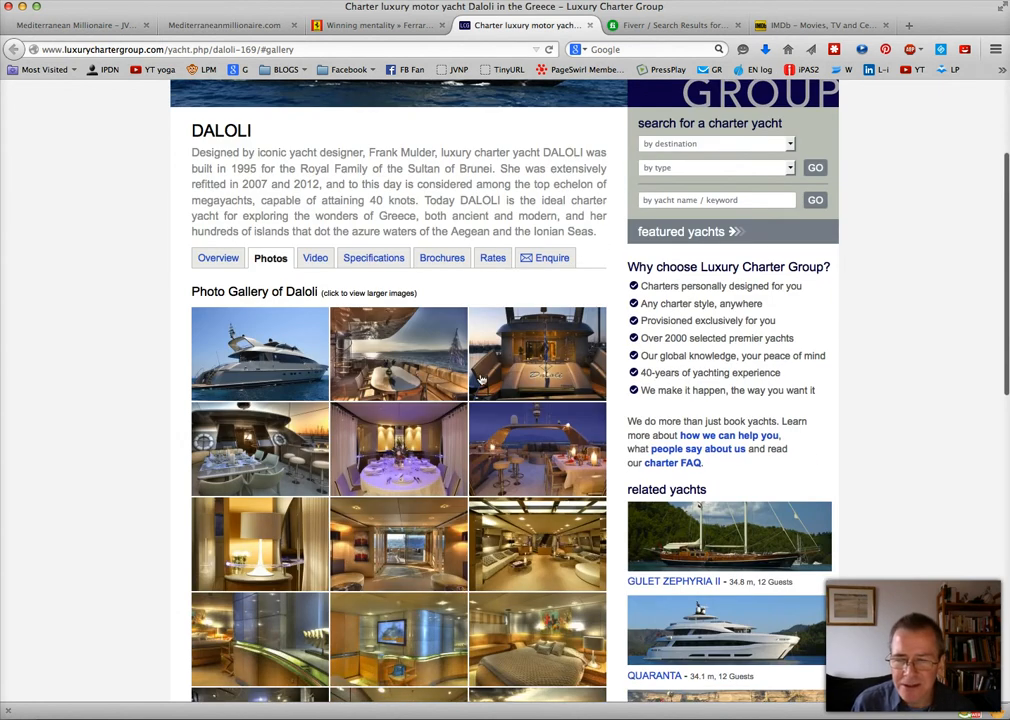
scroll(down, 3)
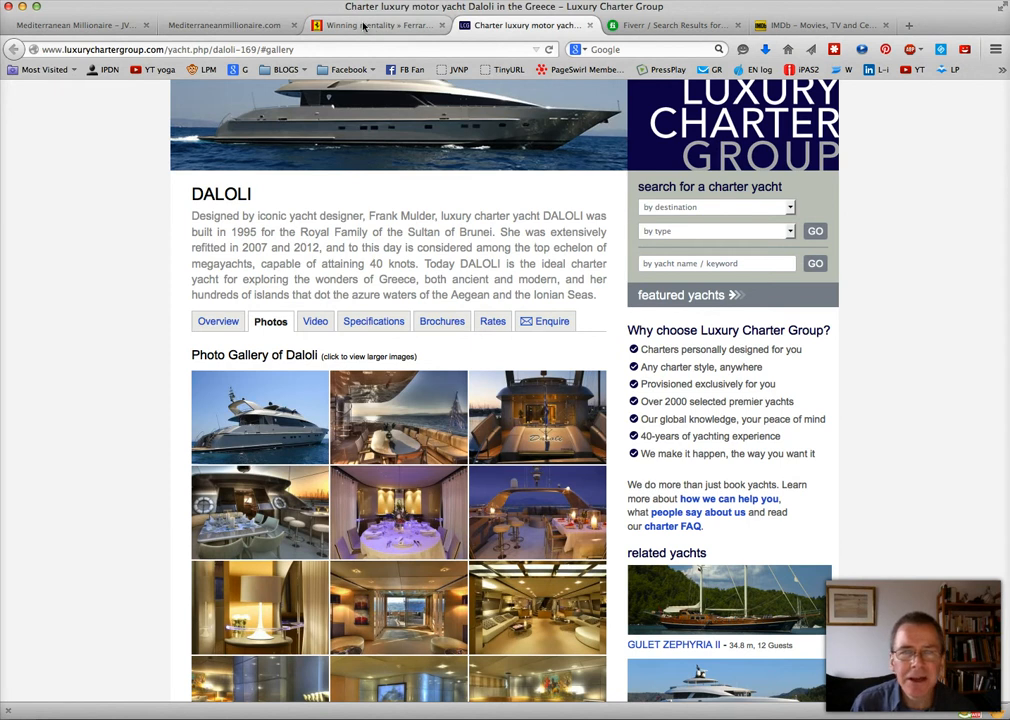
- Go back to the sales page's author intro and trigger the leave-page confirmation
click(225, 25)
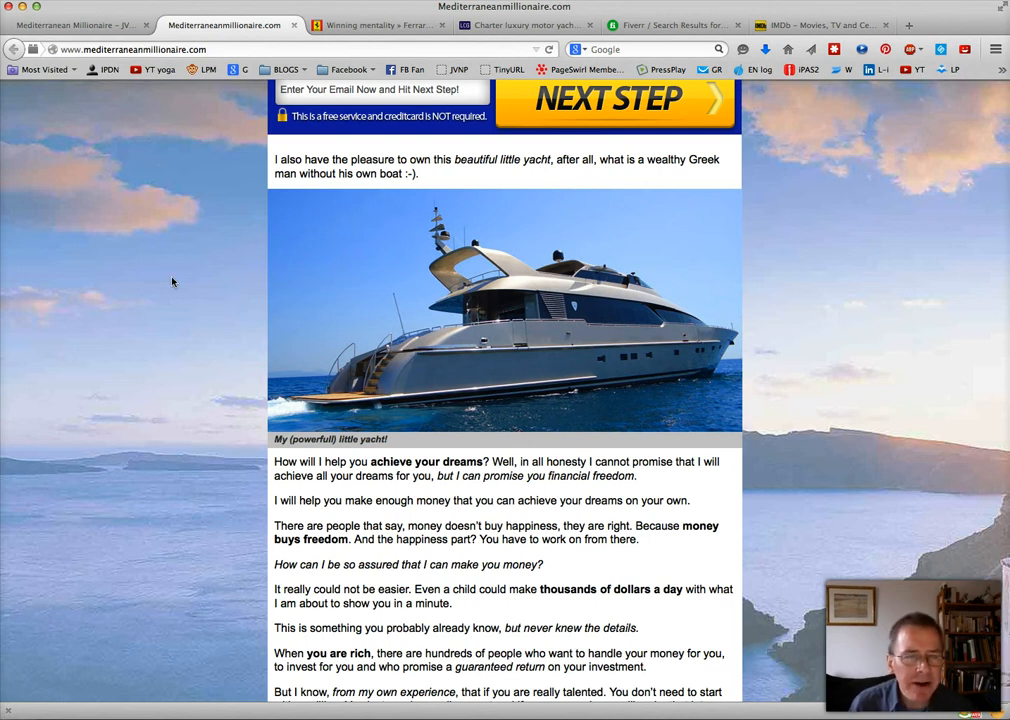
mouse_move(179, 353)
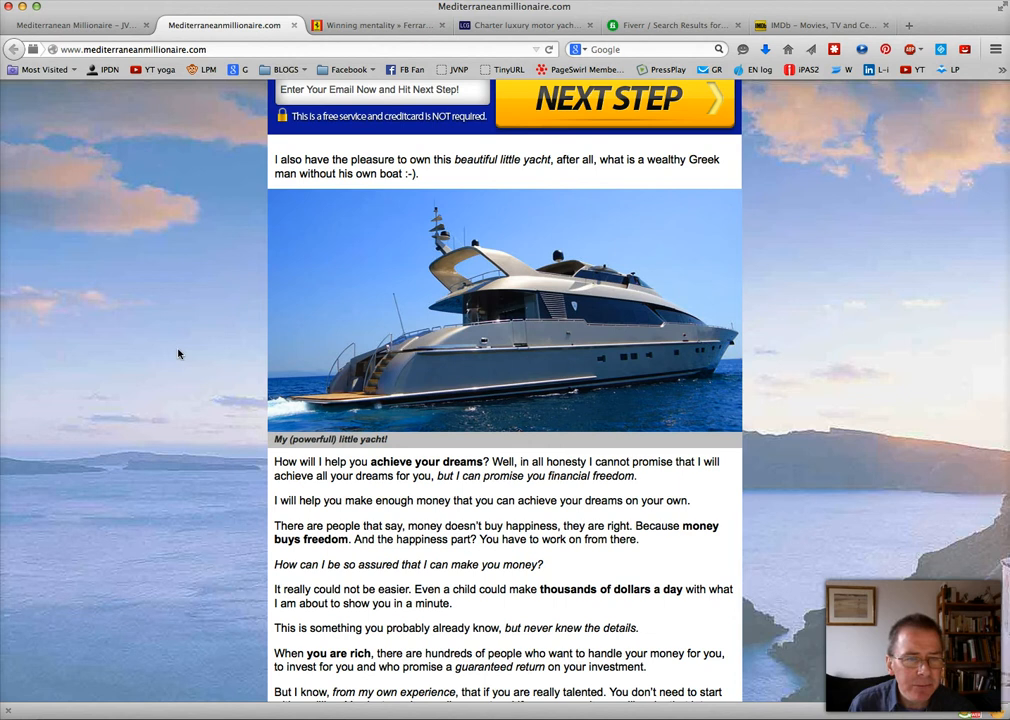
scroll(down, 3)
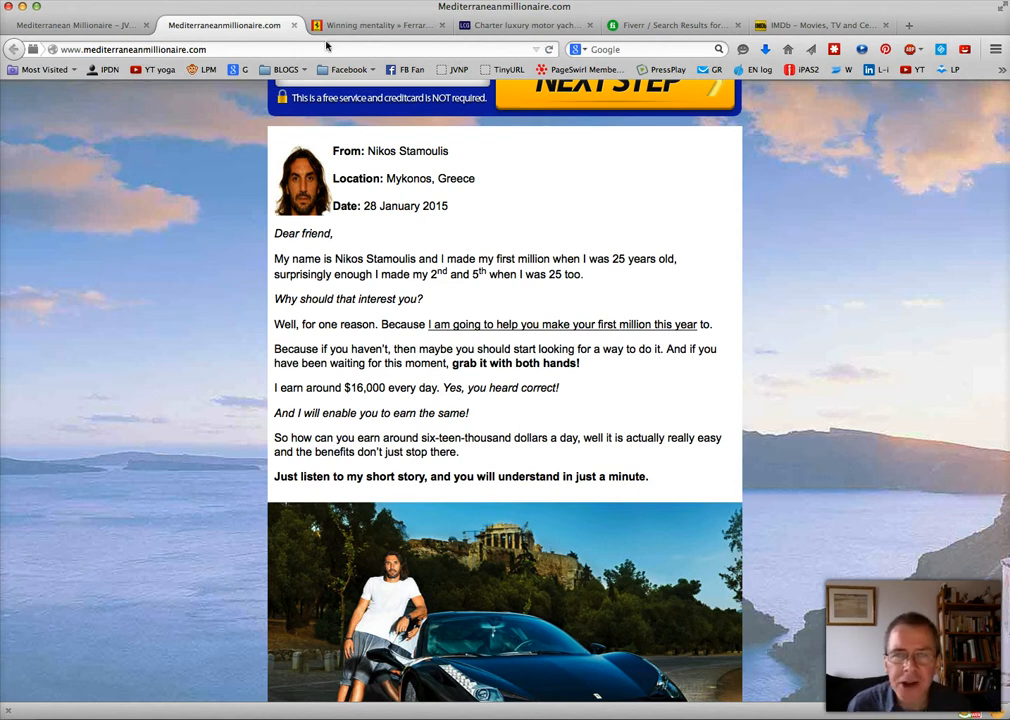
scroll(down, 3)
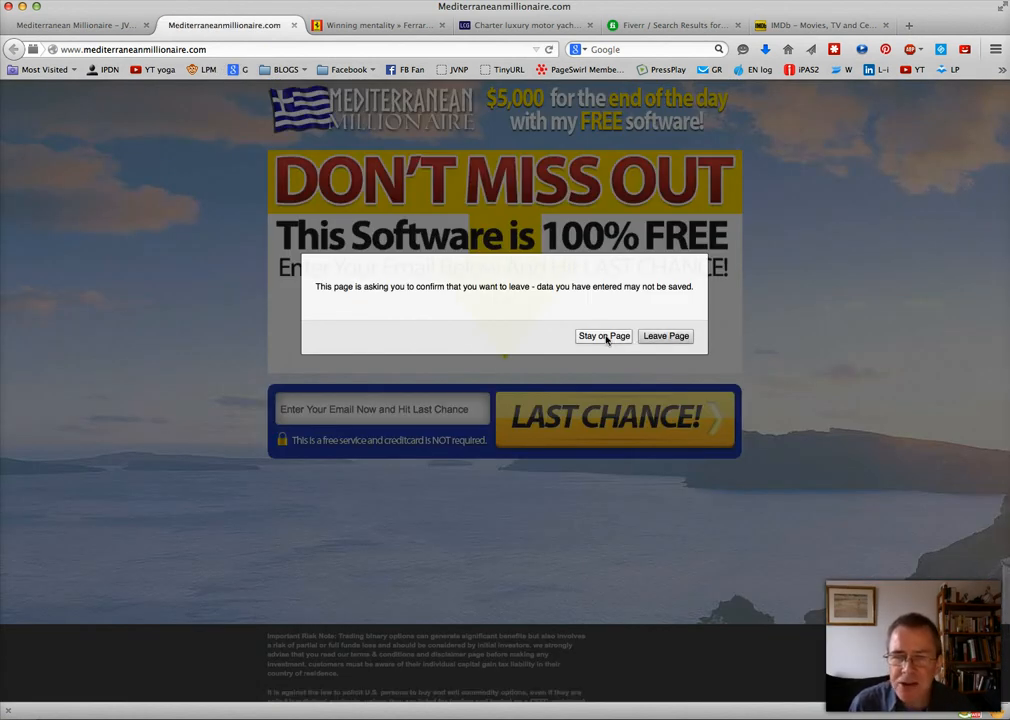
- Choose 'Stay on Page' to dismiss the leave-page warning
click(603, 335)
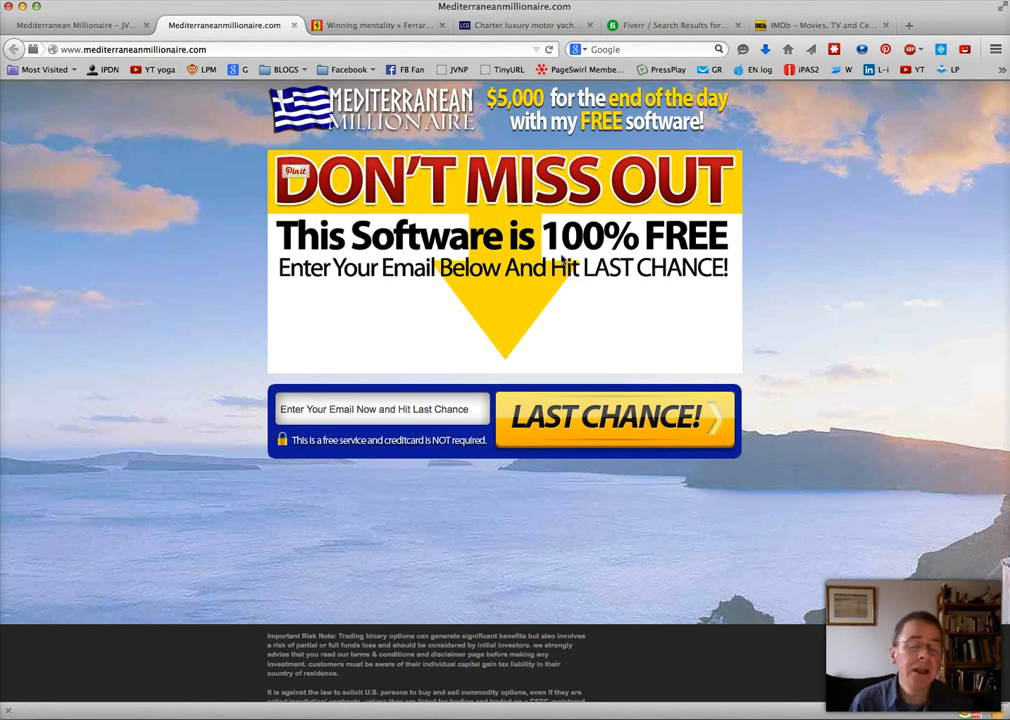
mouse_move(558, 268)
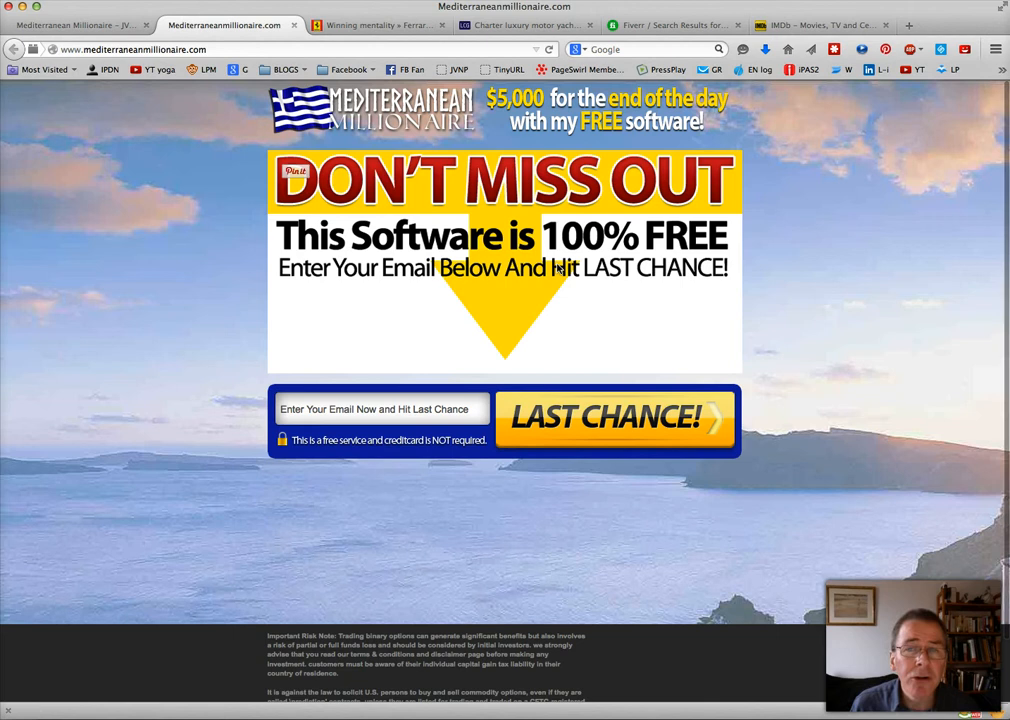
mouse_move(270, 293)
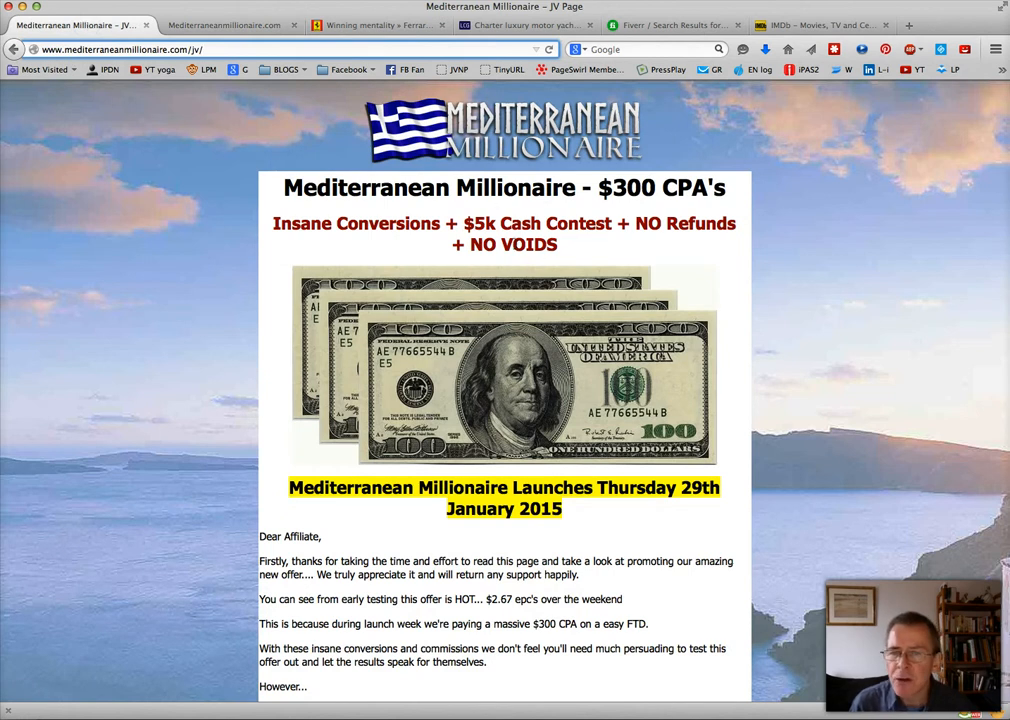
- Return from the JV affiliate page to the 'Don't Miss Out' offer on the sales page
scroll(down, 3)
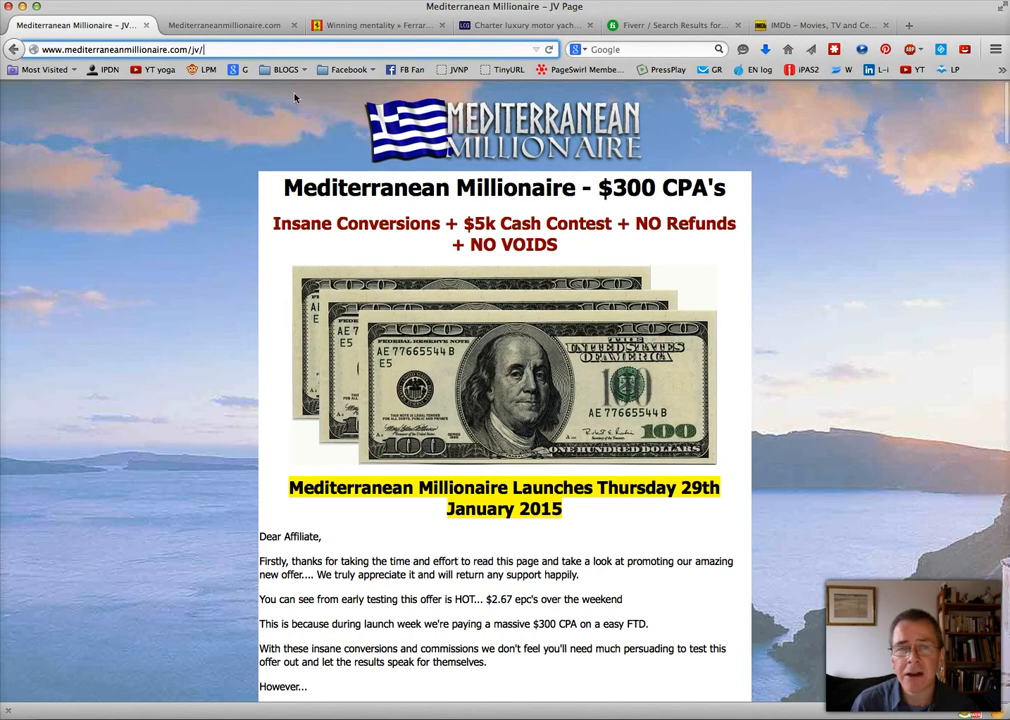
mouse_move(190, 221)
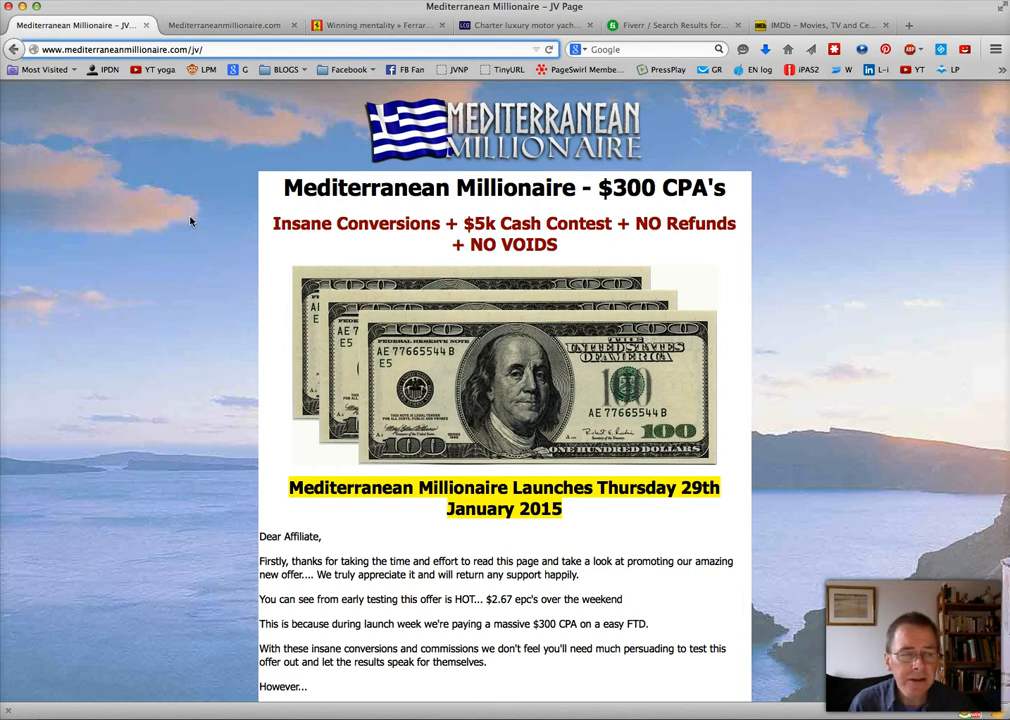
click(228, 24)
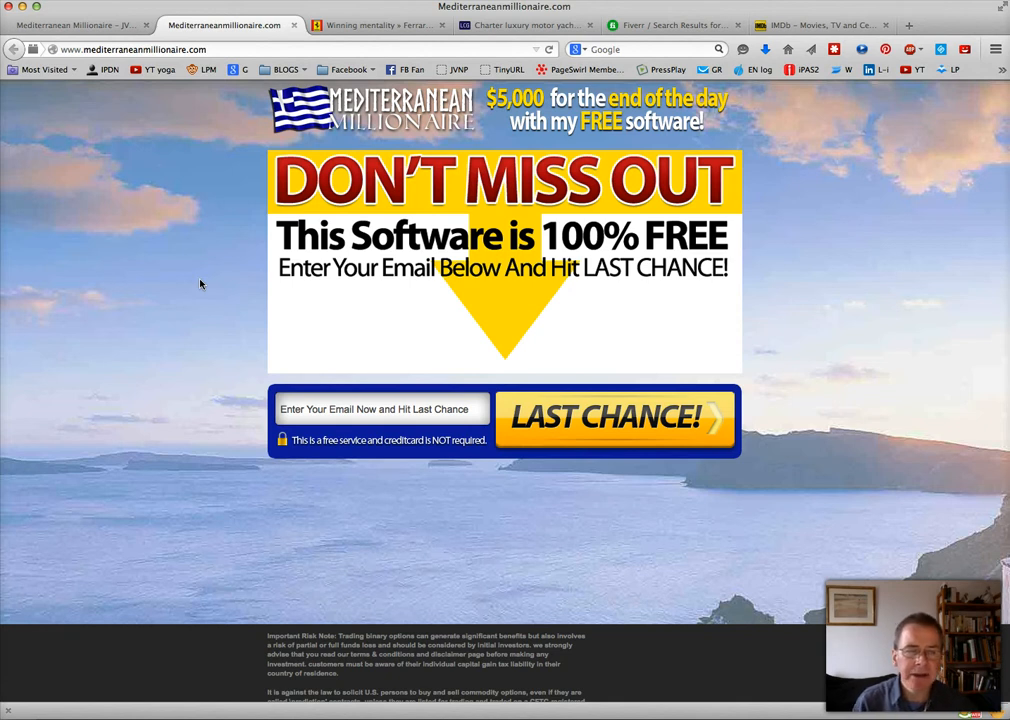
mouse_move(194, 295)
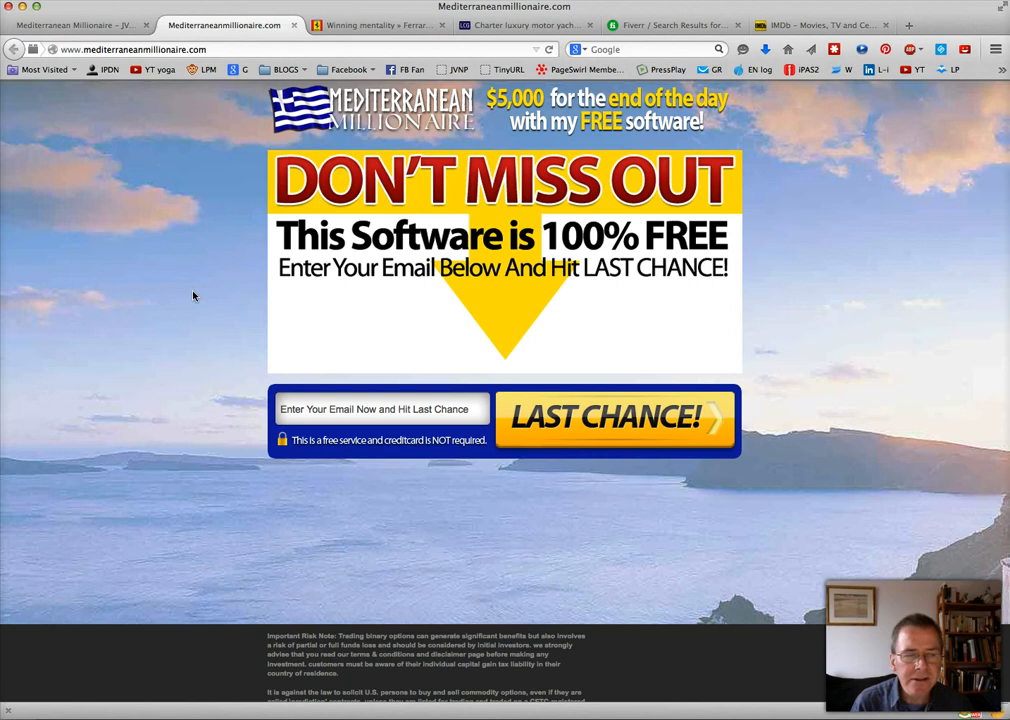
- Scroll to the footer with the trading risk note and Support, Terms, Affiliate links
scroll(down, 3)
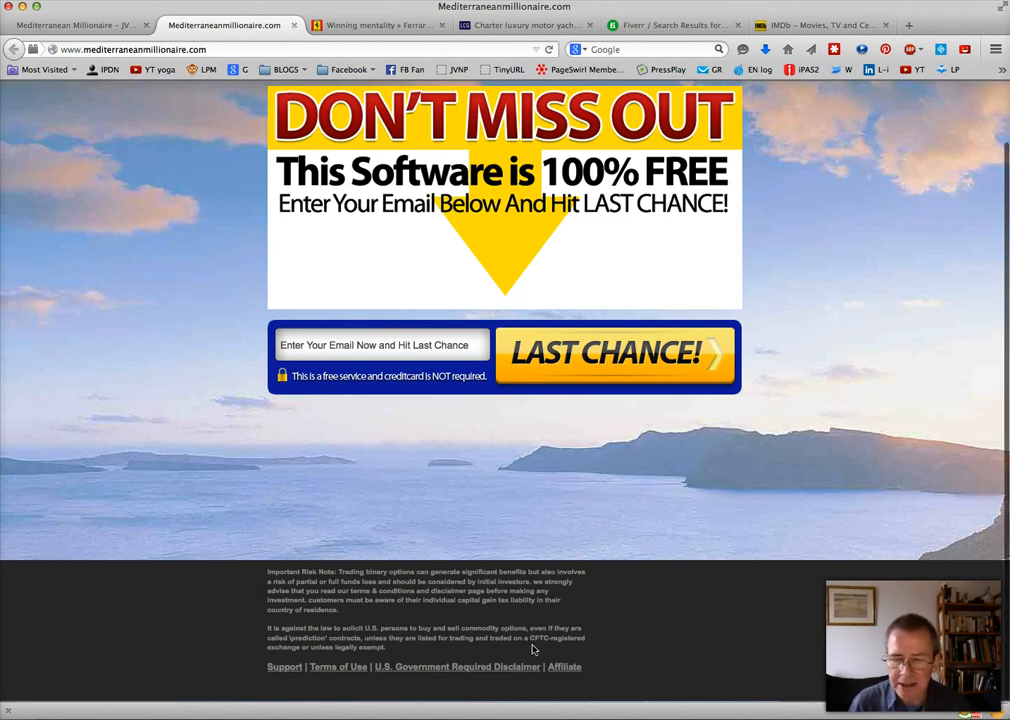
mouse_move(182, 592)
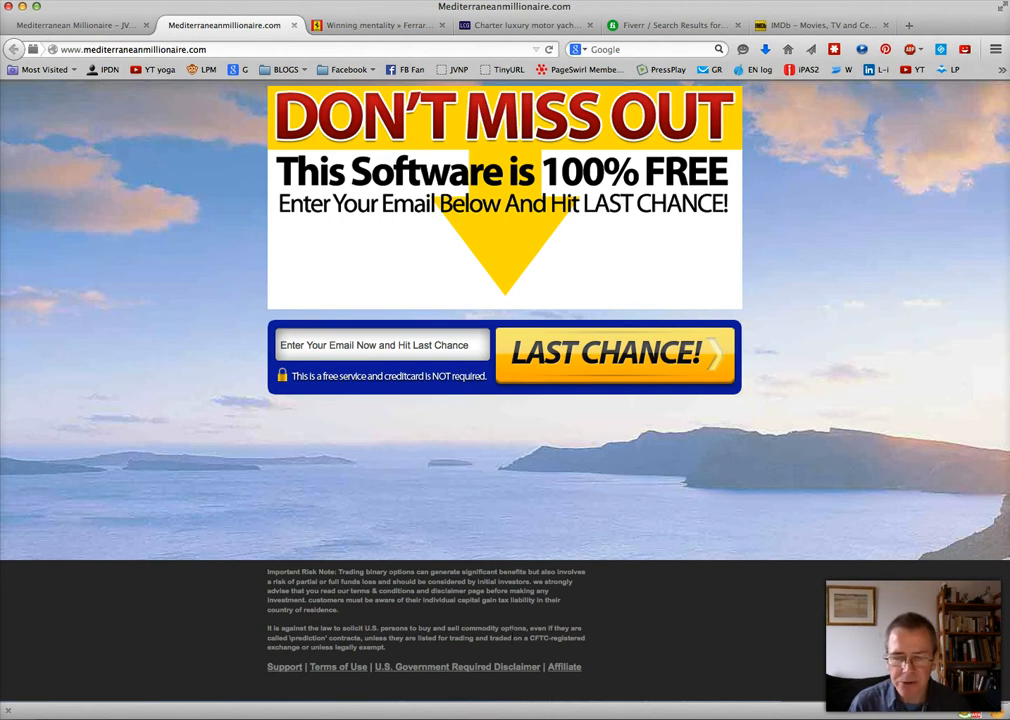
mouse_move(223, 372)
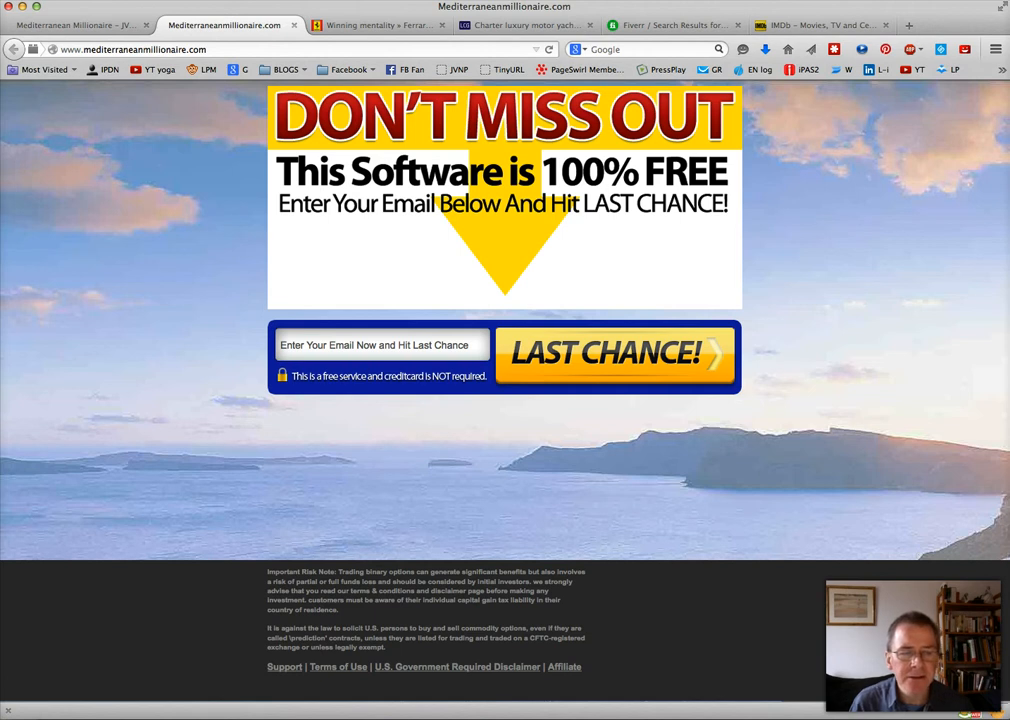
mouse_move(50, 274)
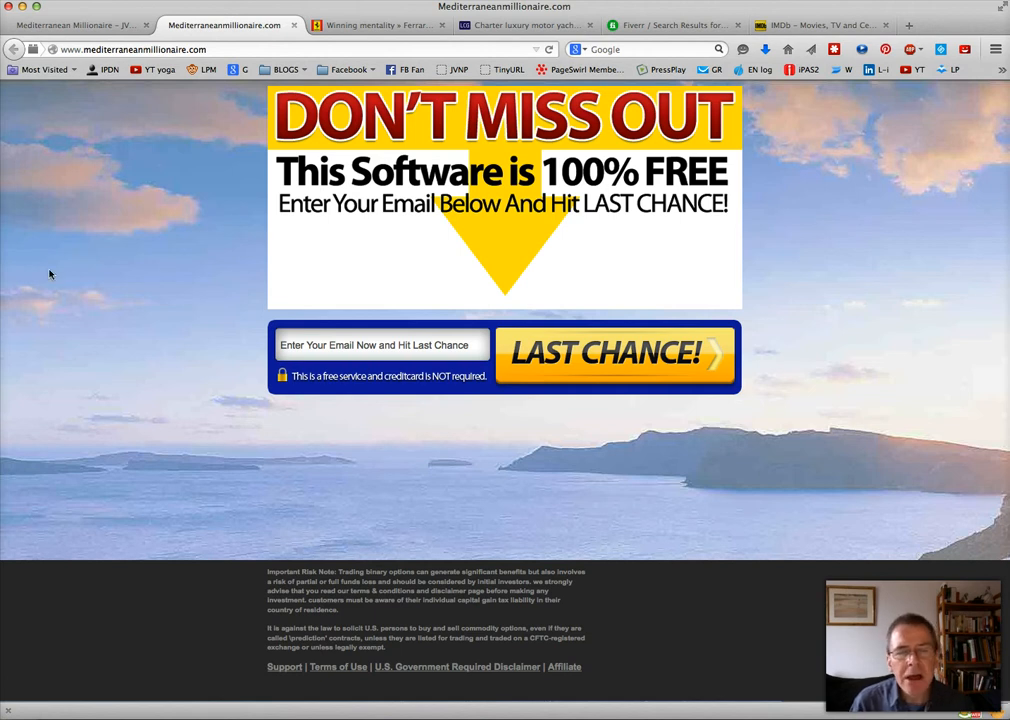